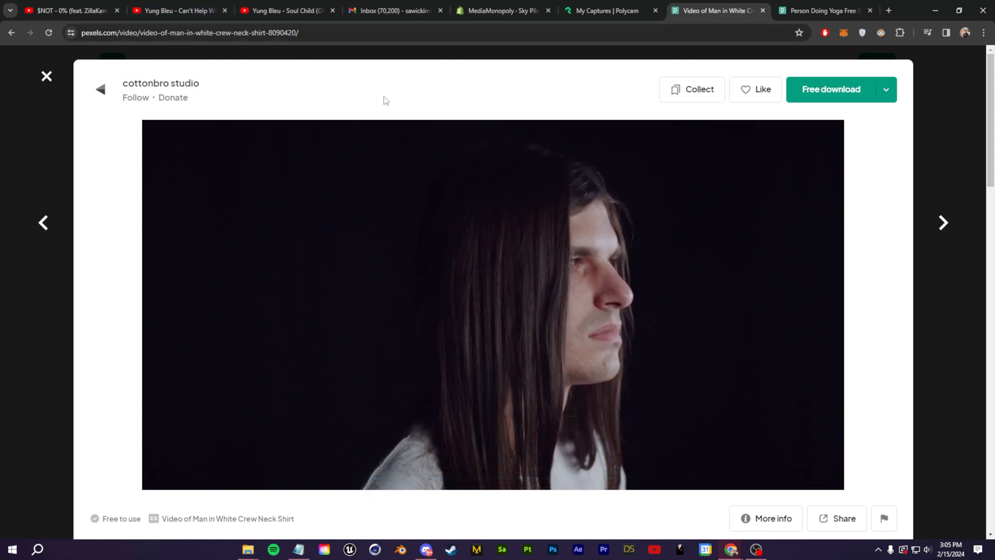
Step: Download the free Pexels portrait video and move on to the Polycam captures page
left_click(830, 90)
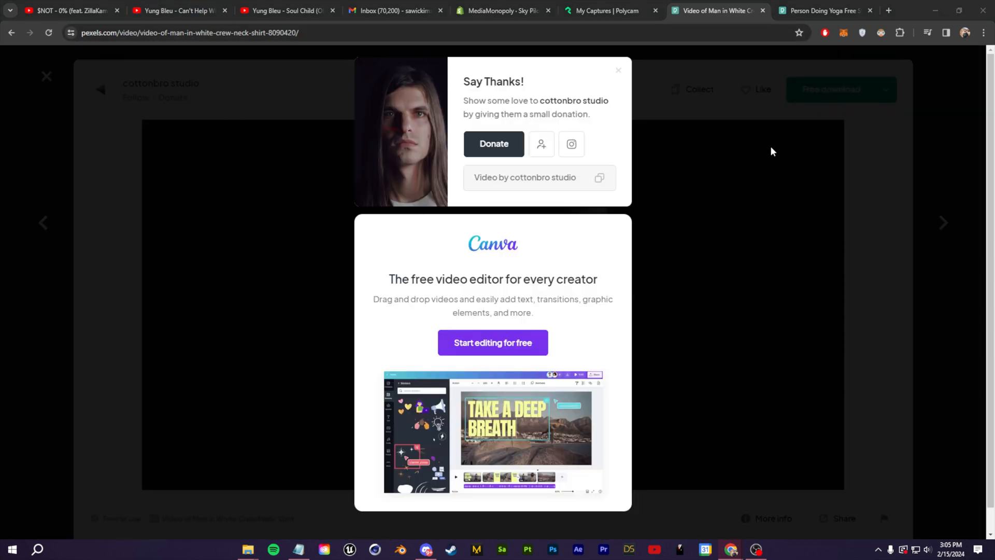
left_click(610, 10)
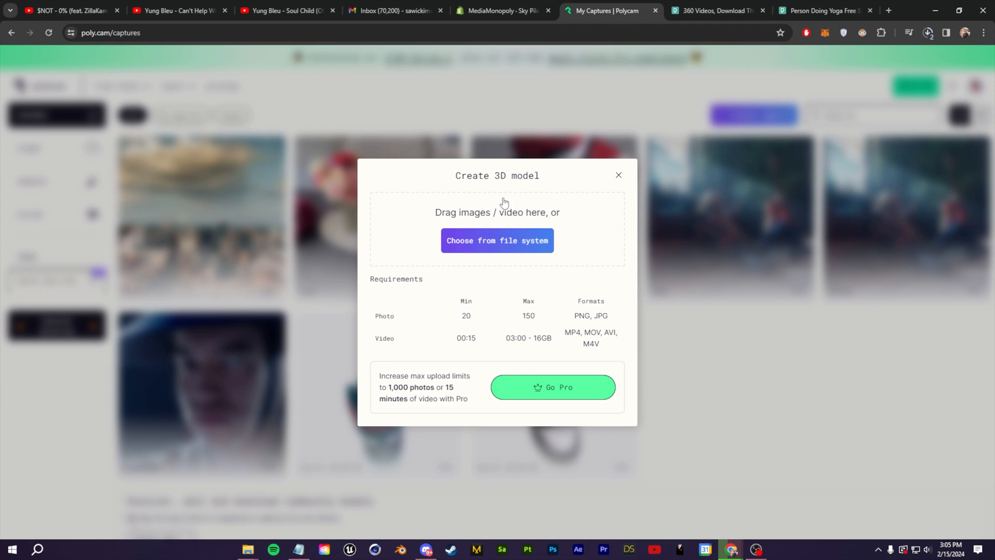
Step: Upload the head video at Full detail, process it into a 3D capture and download the model
left_click(496, 239)
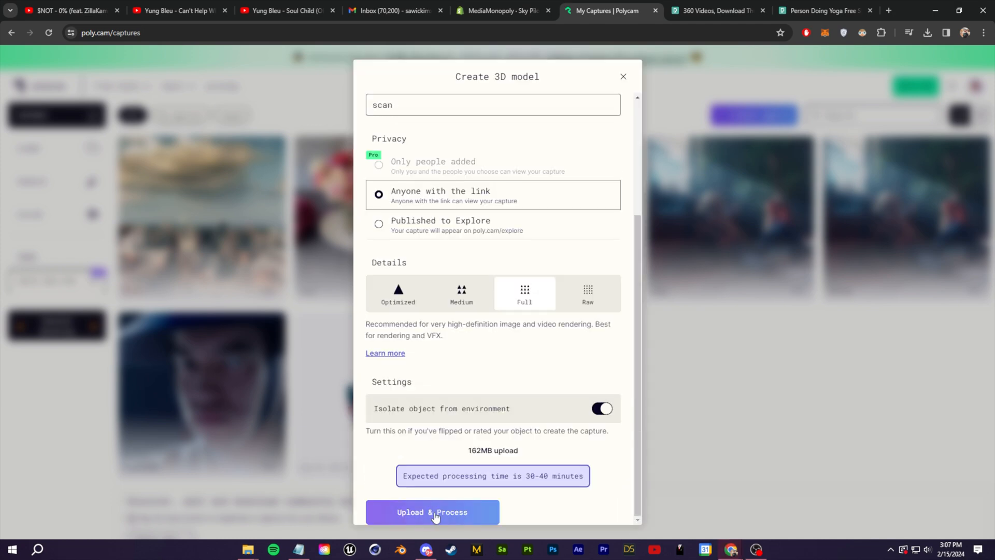
left_click(432, 512)
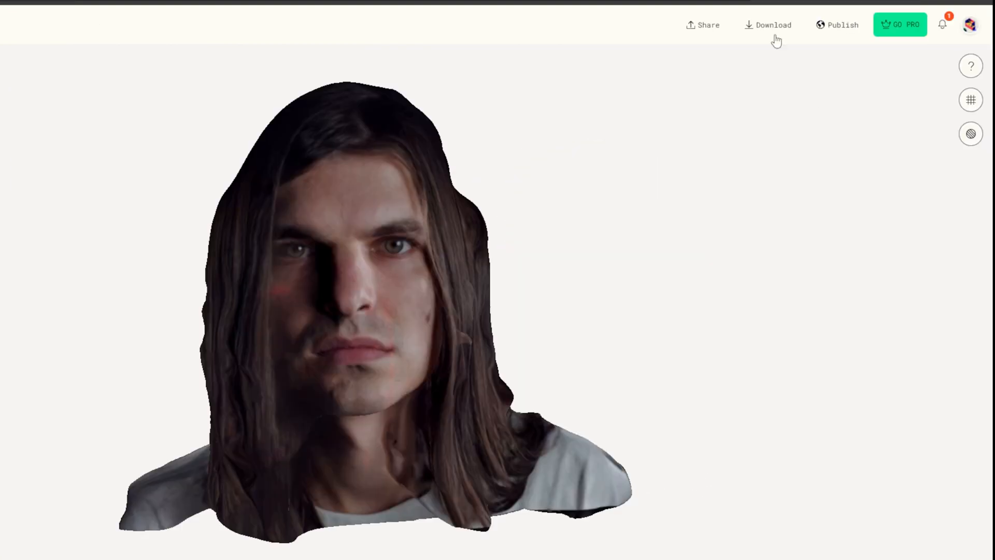
left_click(767, 25)
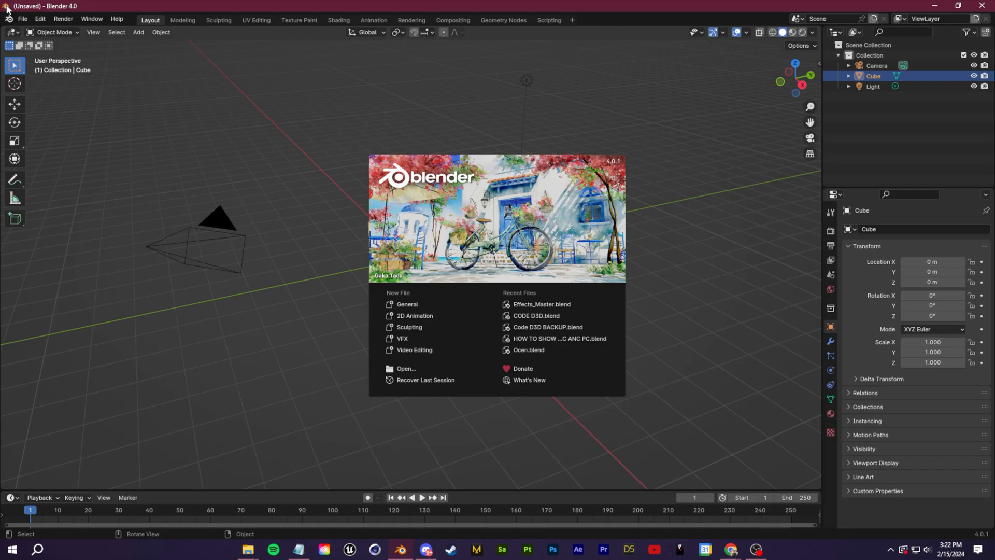
Step: Import the scan.glb head model into the Blender scene via glTF 2.0
left_click(21, 19)
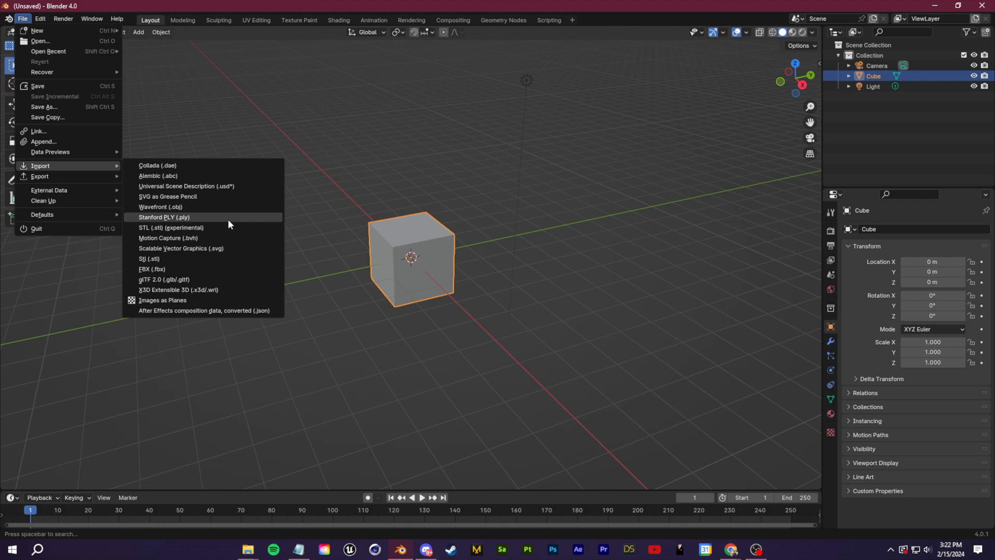
mouse_move(247, 302)
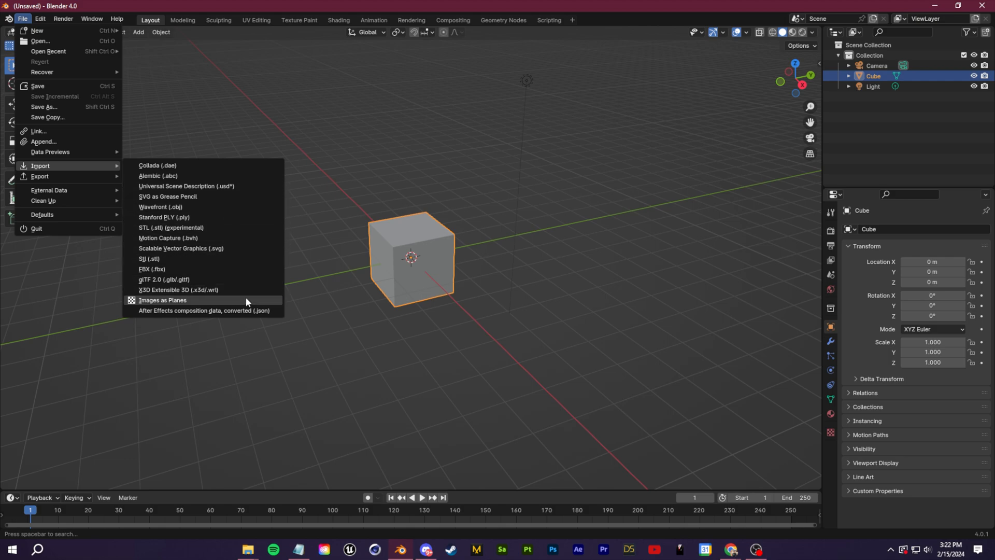
left_click(164, 279)
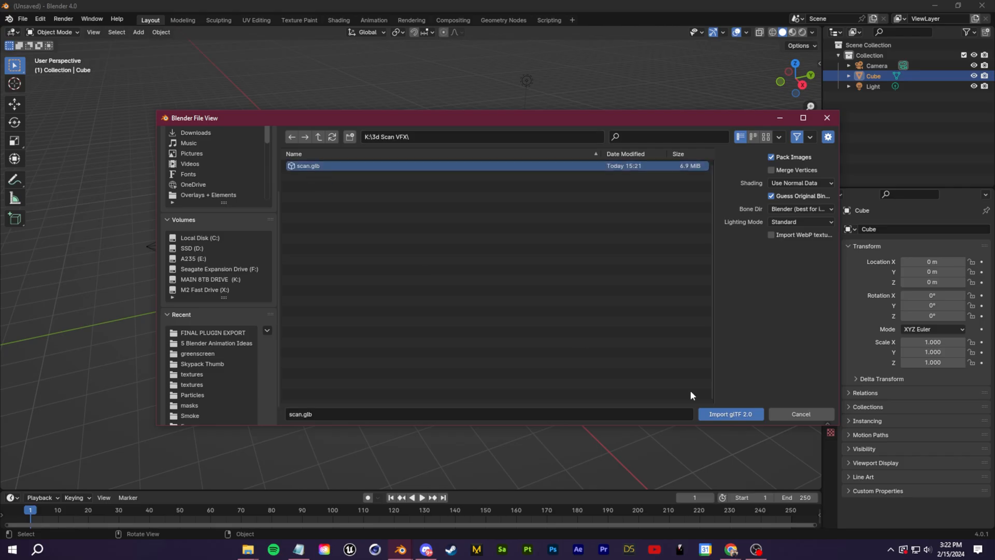
left_click(730, 414)
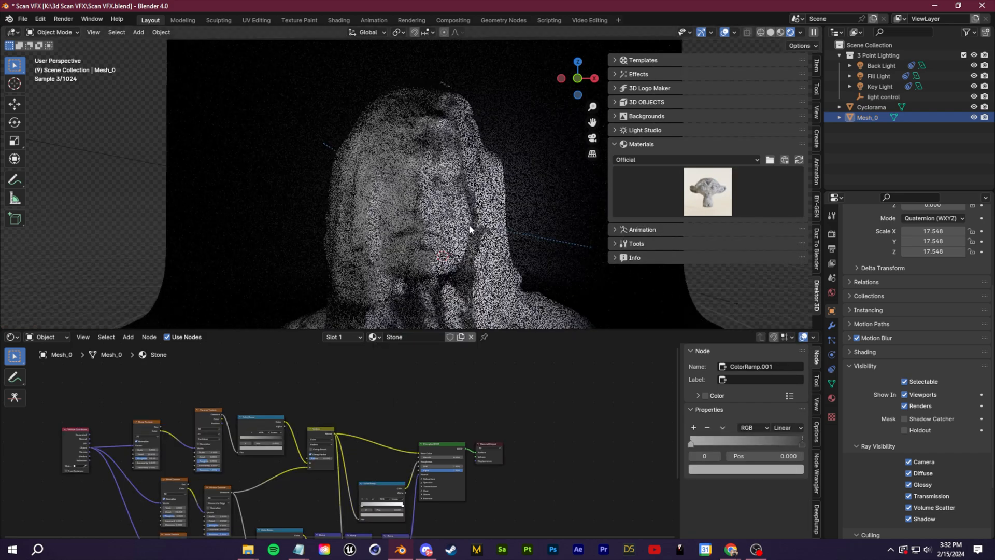
Step: Apply the Stone material from the add-on library to the head scan
left_click(706, 191)
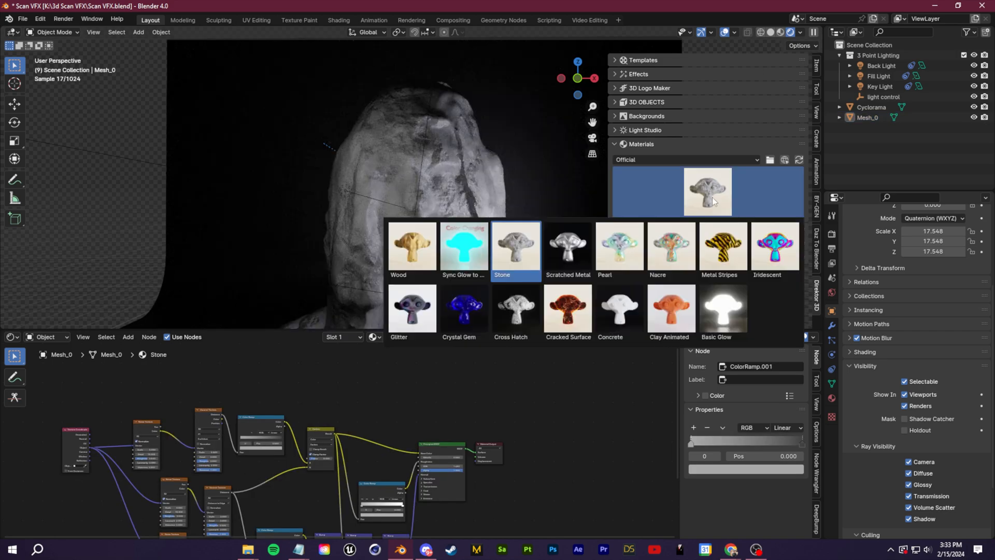
left_click(729, 549)
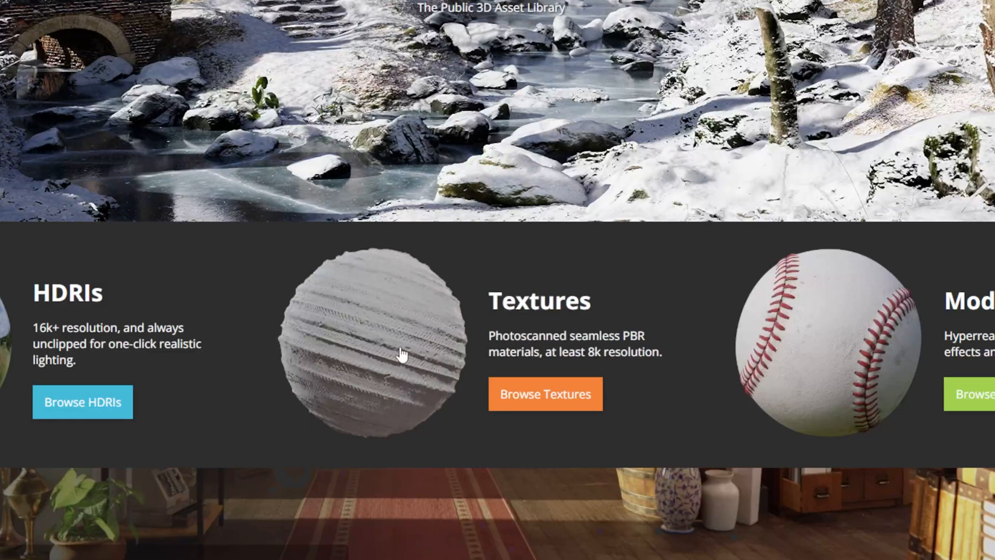
Step: Browse the Poly Haven public library of HDRIs, textures and models
left_click(545, 394)
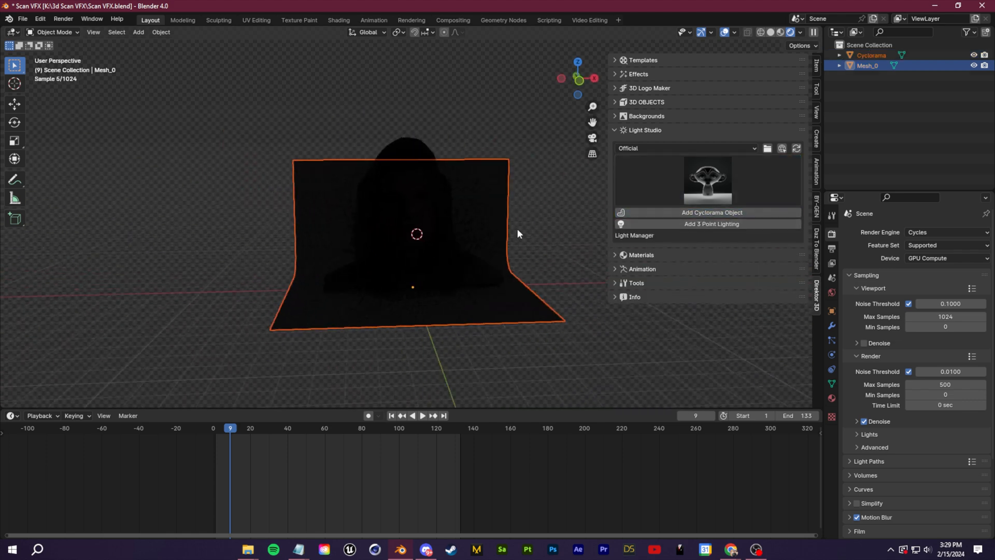
Step: Light the cyclorama scene with the Tokyo preset and reapply the Stone material to the head
left_click(711, 224)
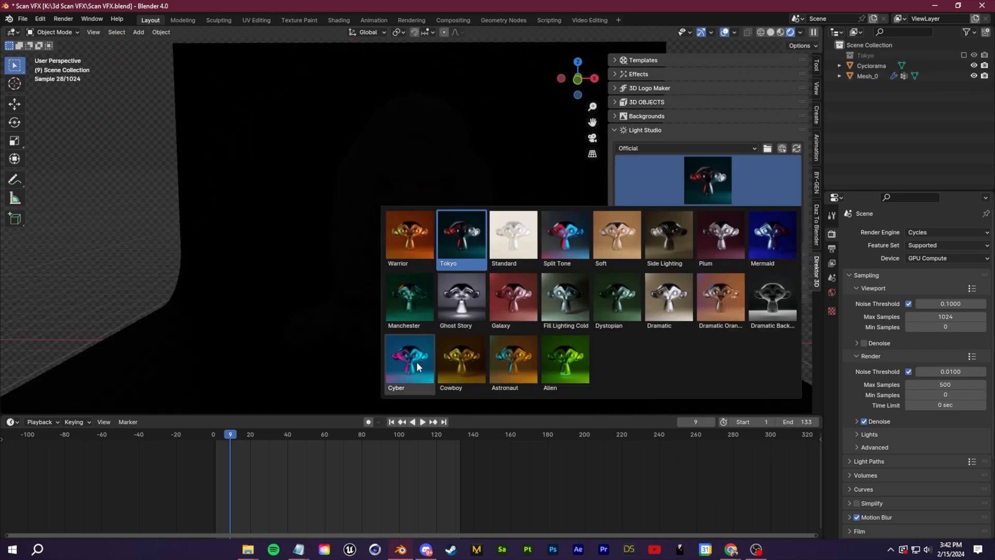
left_click(564, 361)
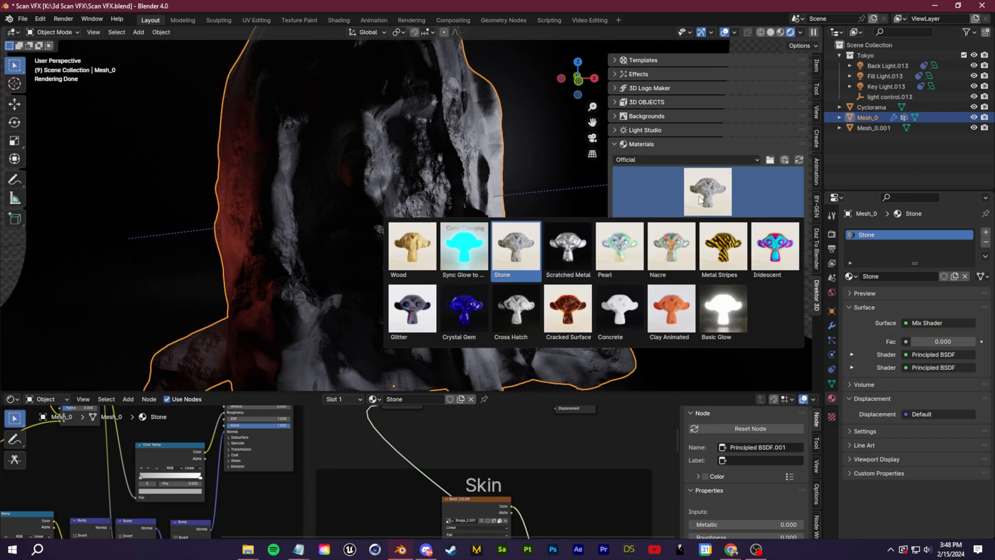
left_click(567, 311)
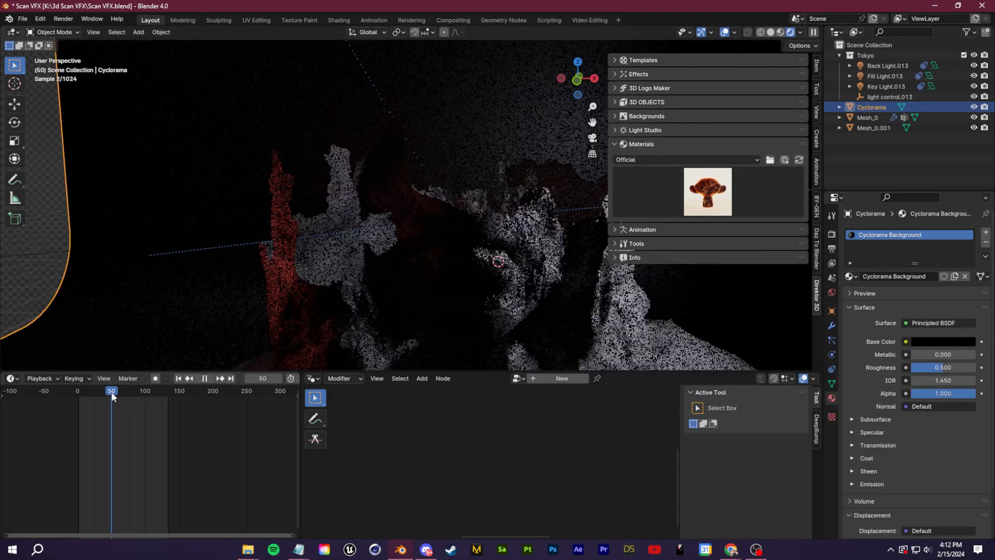
Step: Select the Mesh_0 head scan and give it a Geometry Nodes modifier
left_click(13, 379)
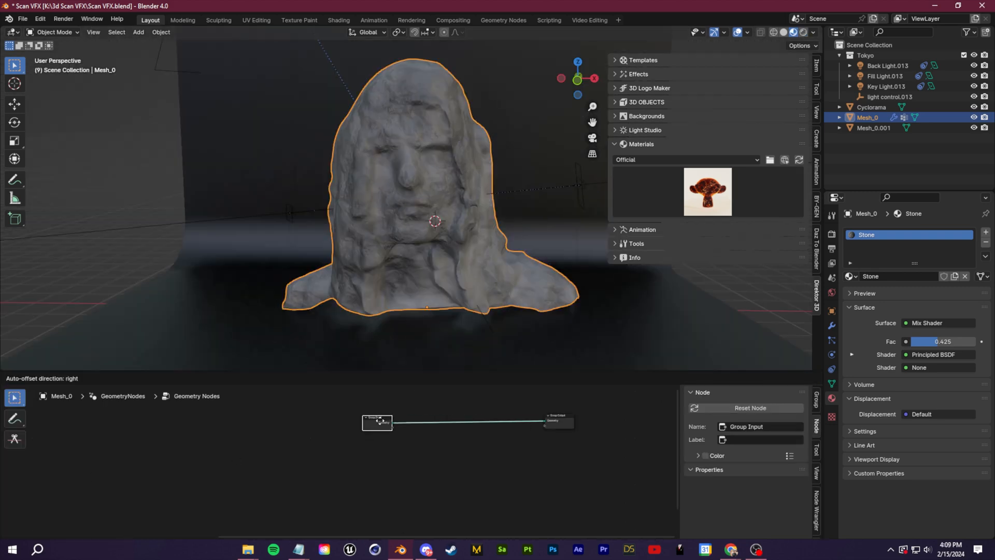
left_click(120, 378)
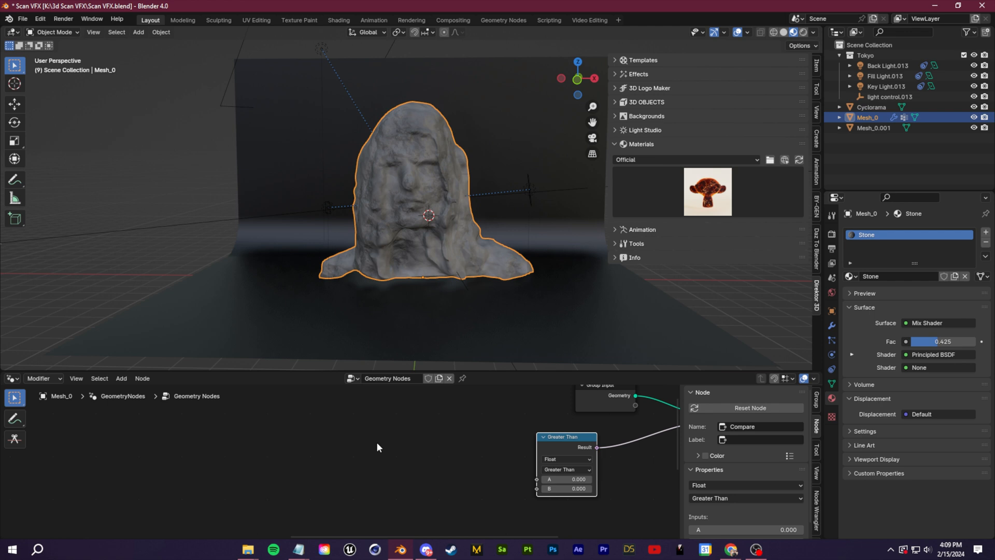
Step: Add Position and Separate XYZ nodes and wire Z into the Greater Than comparison
type("p")
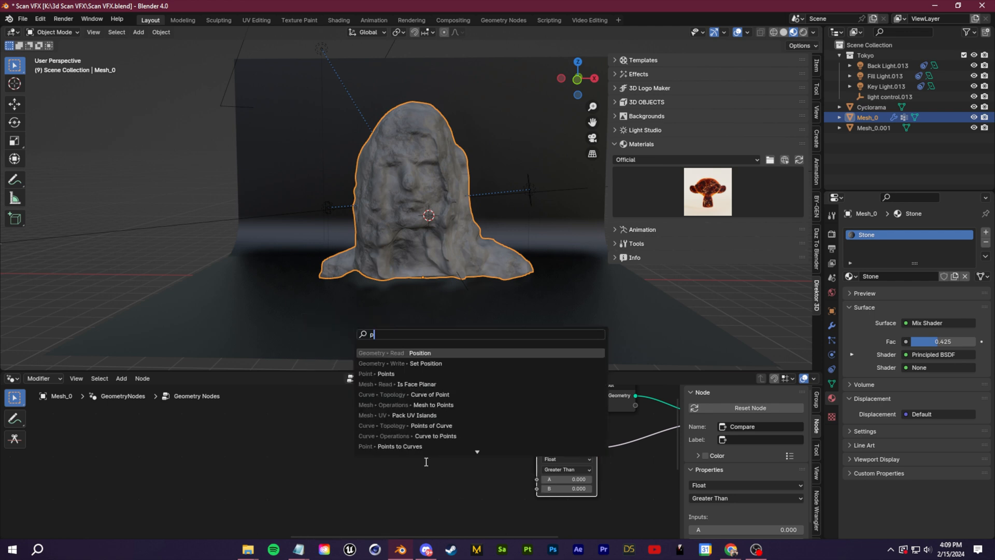
type("seap")
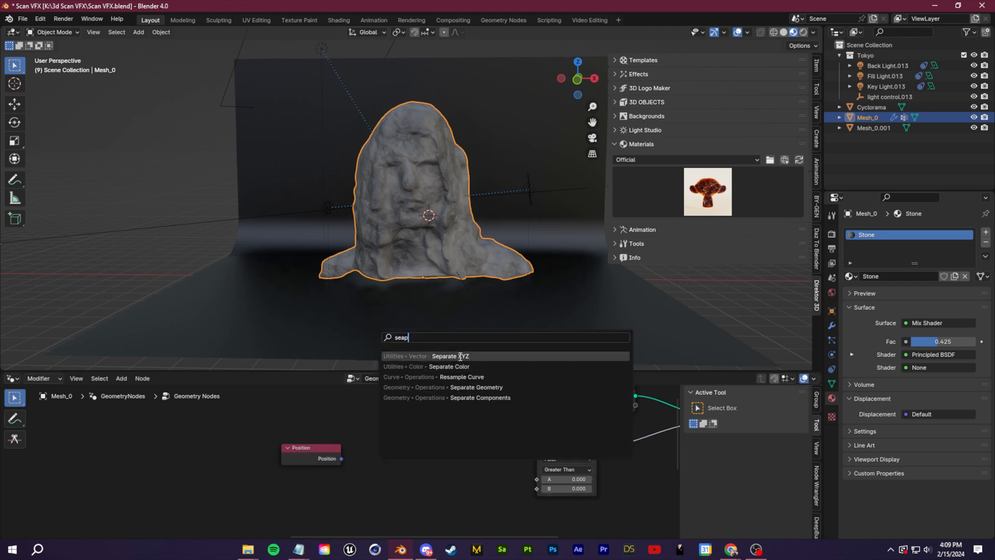
left_click(450, 355)
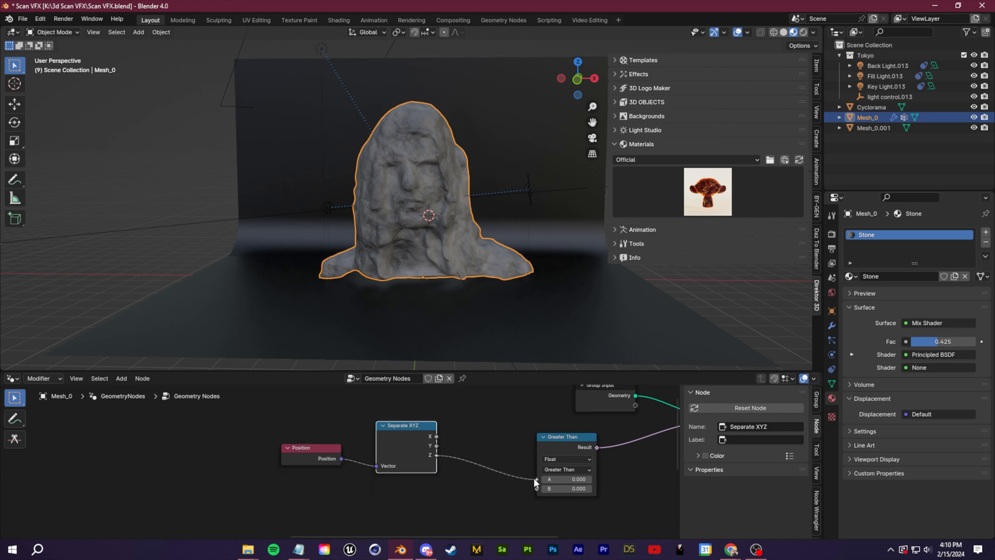
left_click(567, 489)
type("0.300")
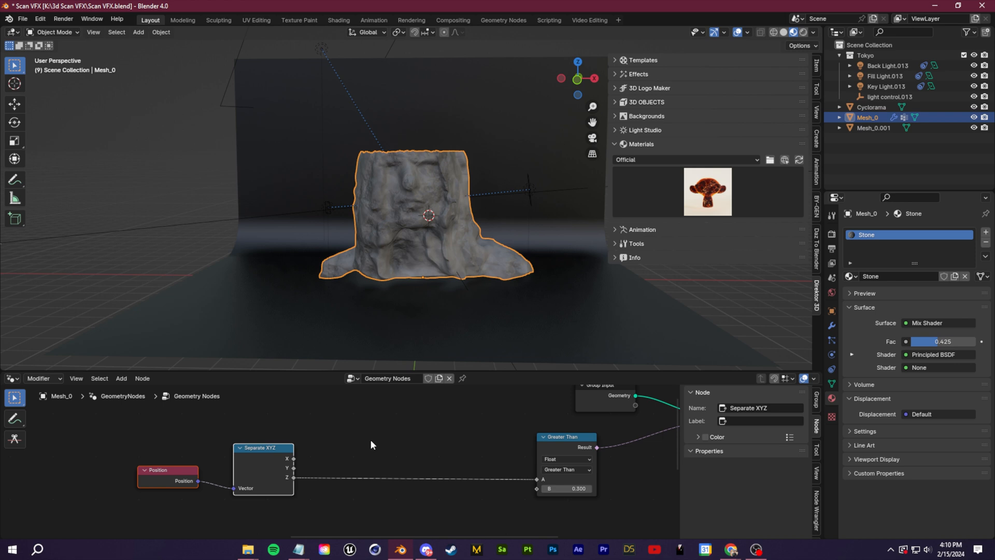
Step: Insert a Math node set to Multiply (3.5) scaling Z before the compare against 1.5
type("multi")
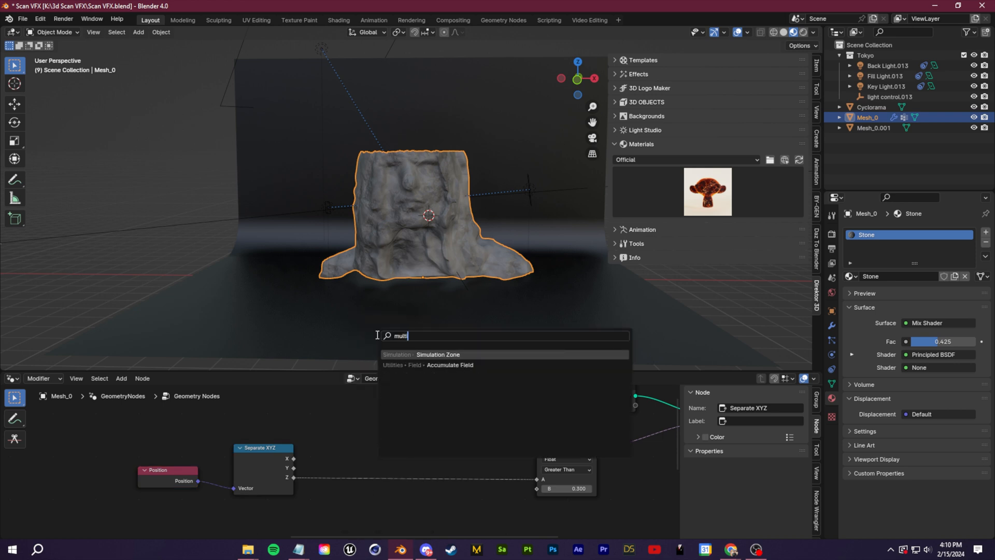
type("mat")
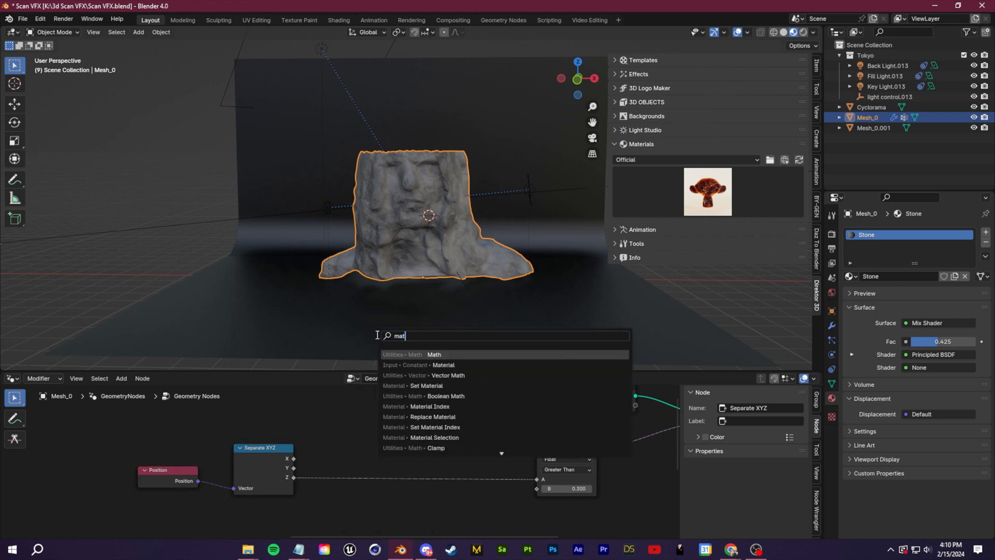
left_click(434, 355)
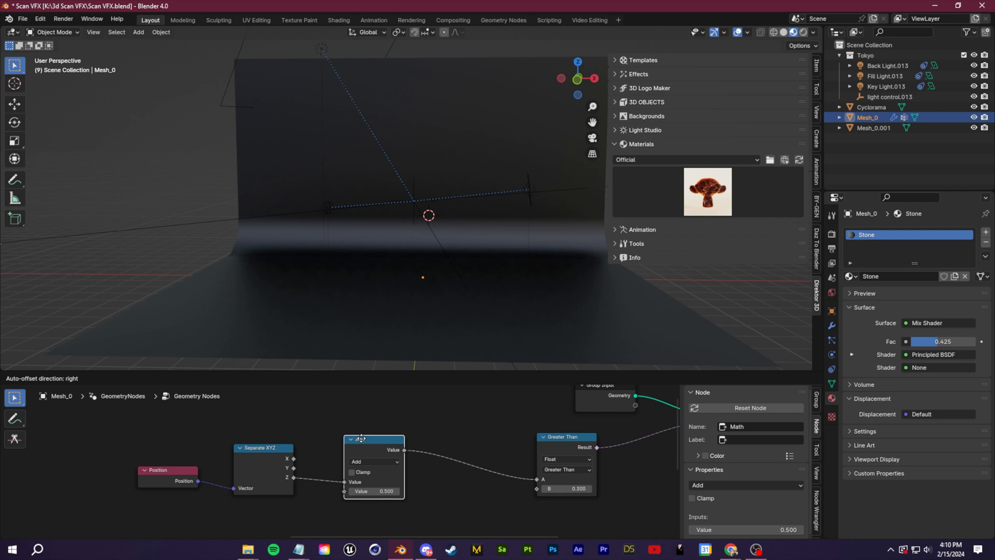
left_click(374, 461)
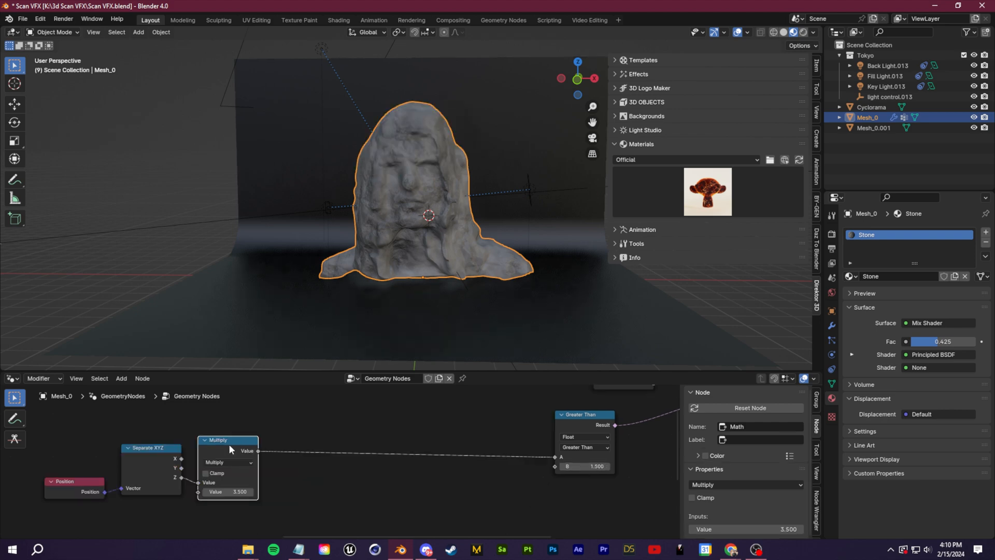
Step: Add a second math node after Multiply and a Noise Texture node to the tree
left_click(227, 461)
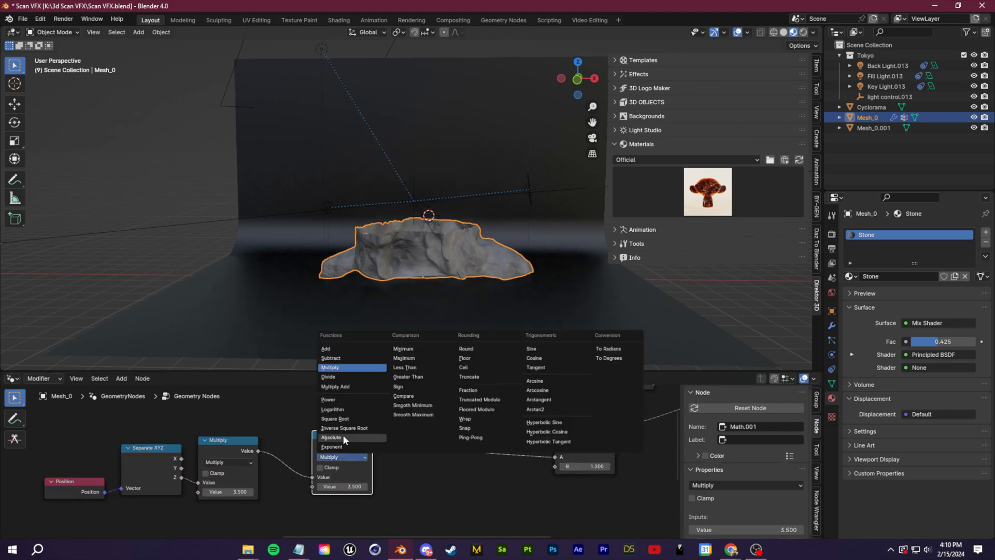
left_click(326, 348)
type("n")
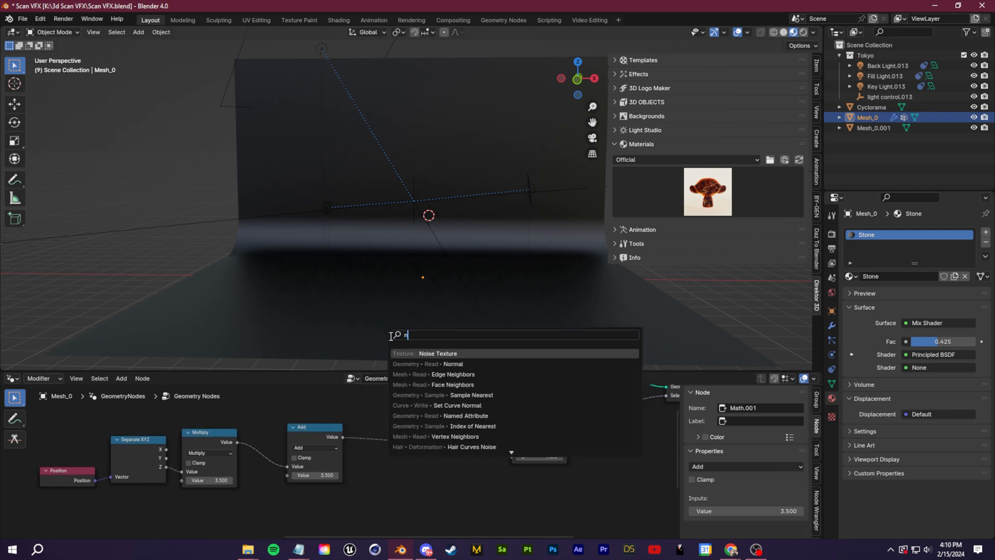
left_click(436, 354)
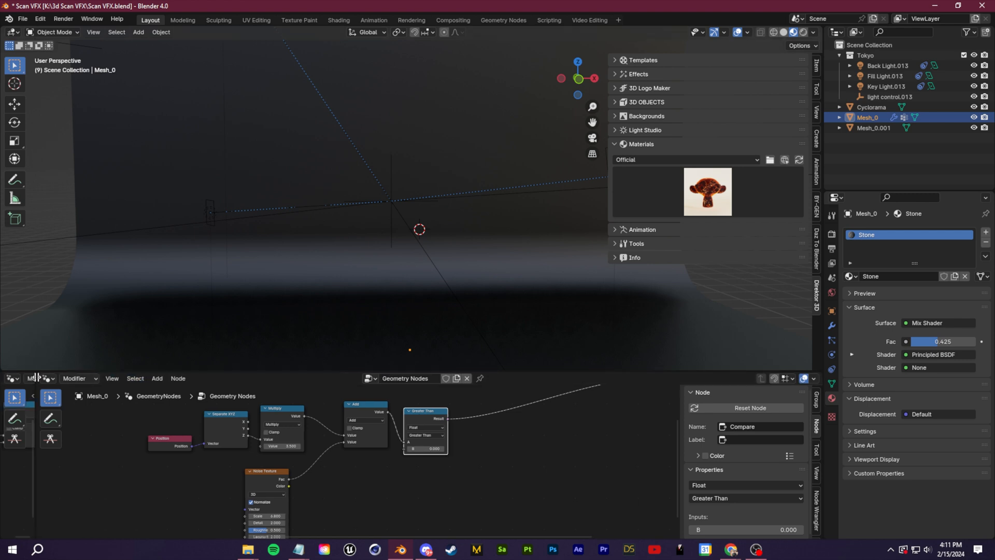
Step: Show the Timeline and keyframe the Compare B threshold at frame 0, checking playback
left_click(11, 379)
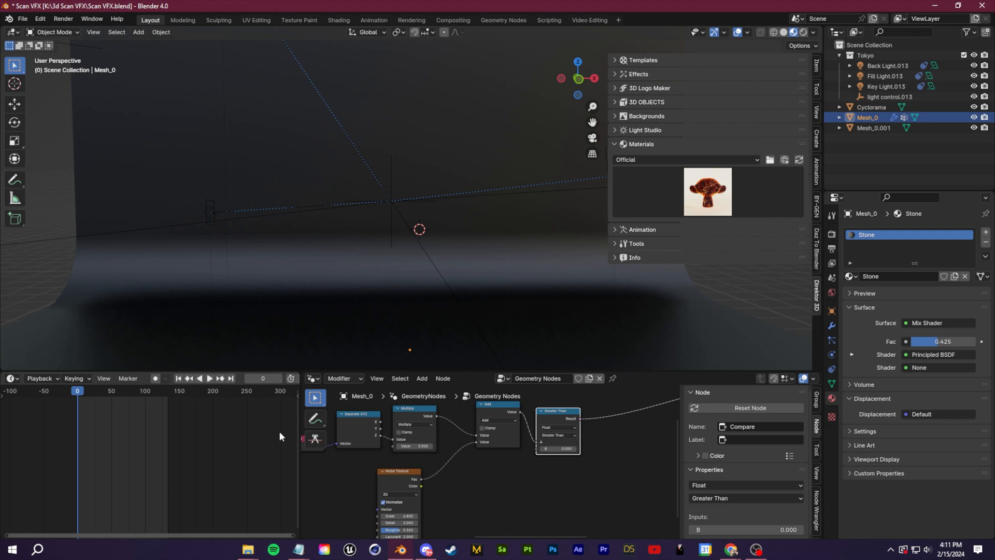
left_click(557, 448)
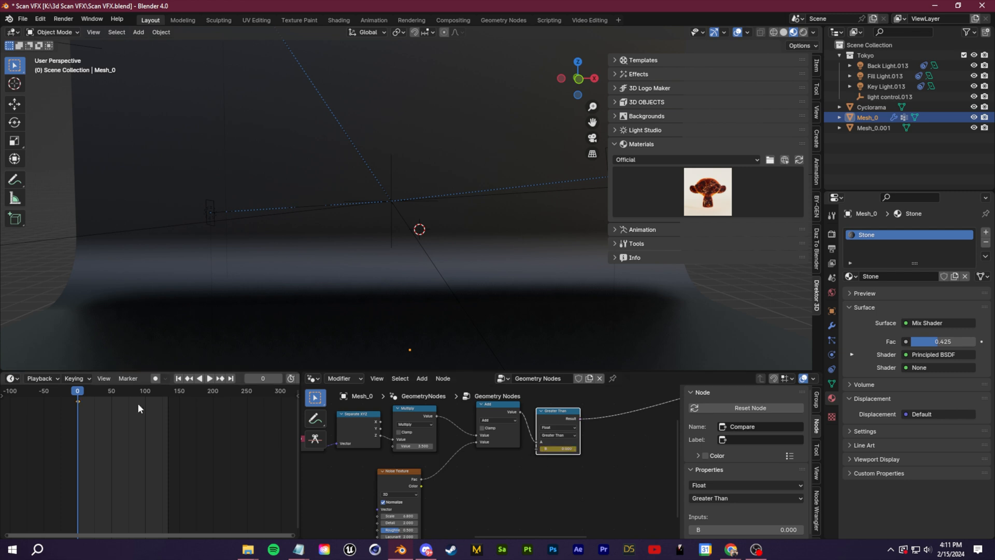
left_click(209, 378)
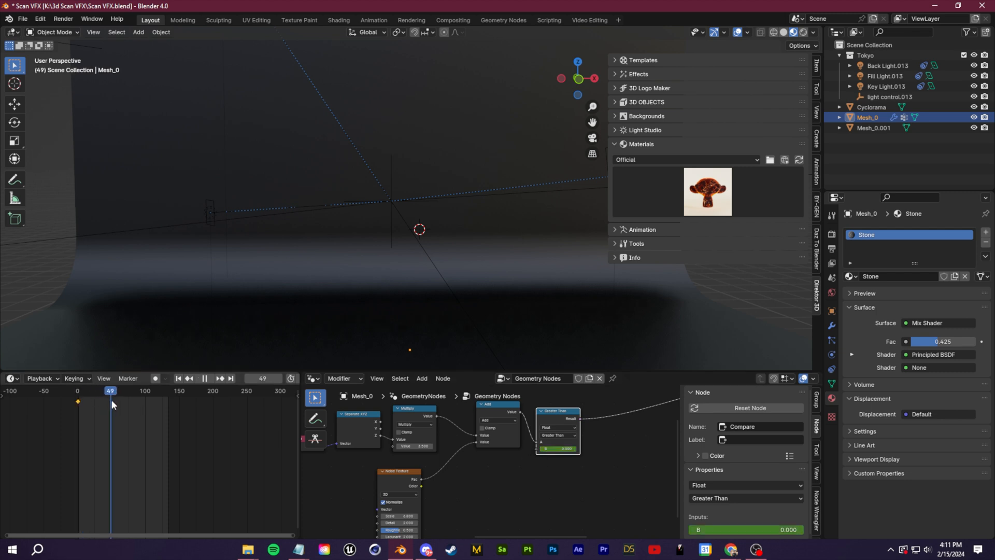
left_click(210, 378)
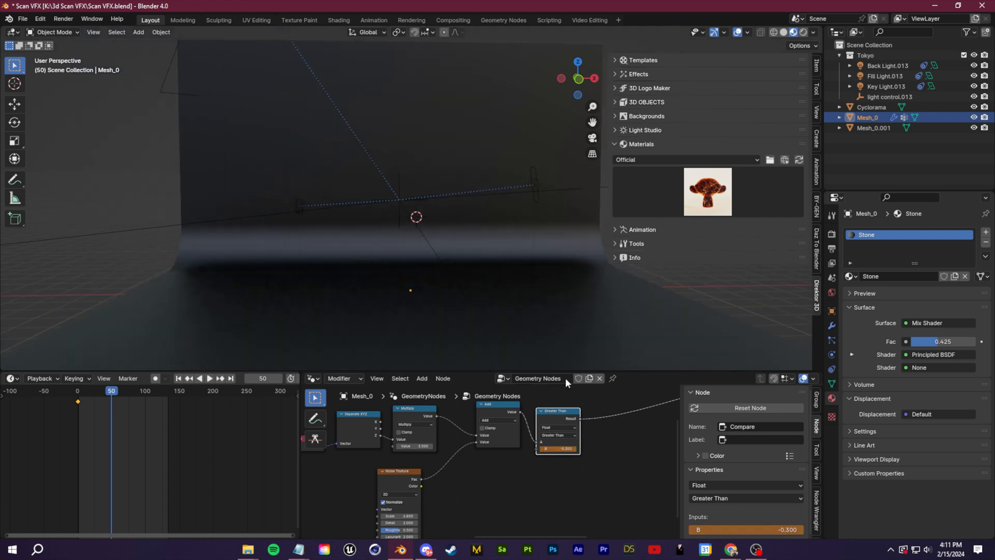
Step: Keyframe a new threshold at frame 100 and play back the dissolve reveal
left_click(208, 378)
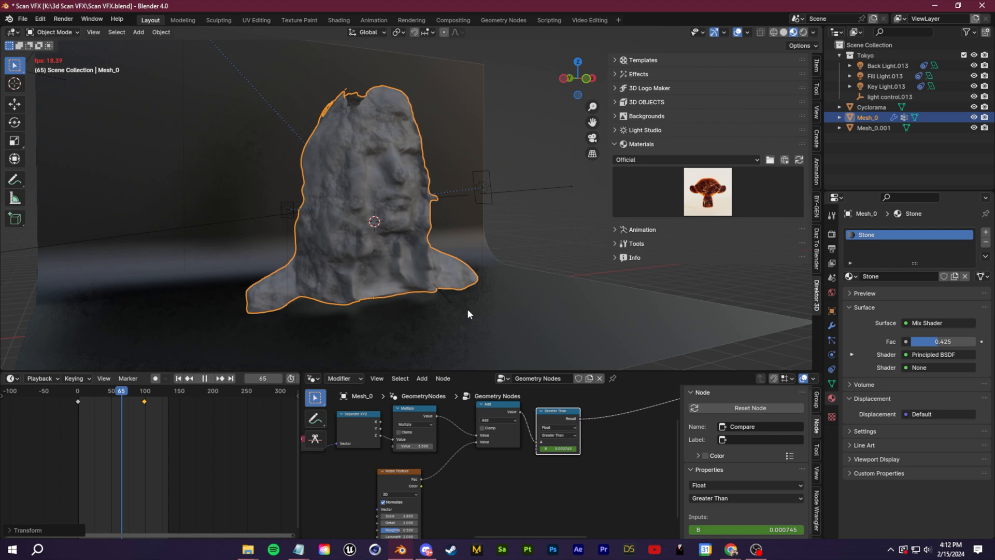
left_click(95, 390)
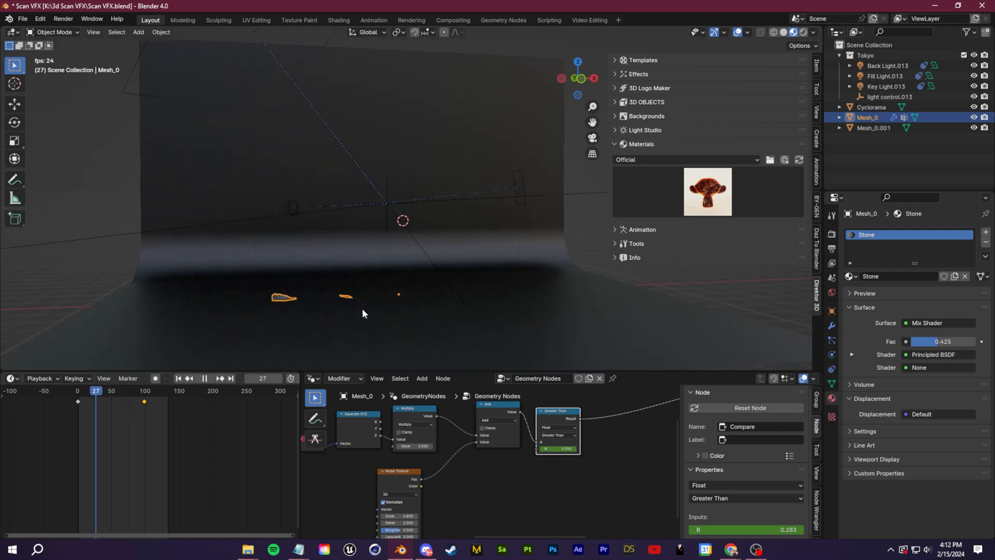
left_click(121, 391)
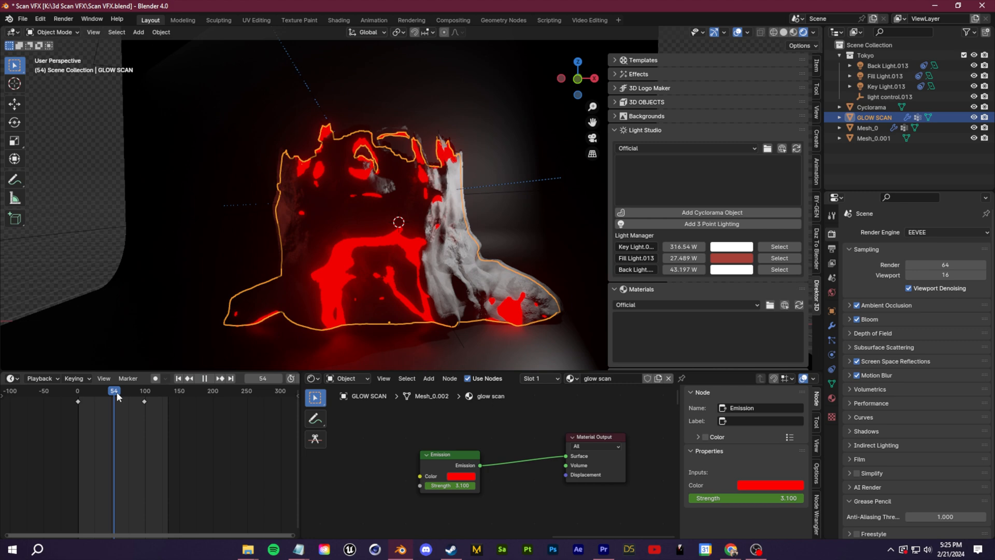
left_click(215, 378)
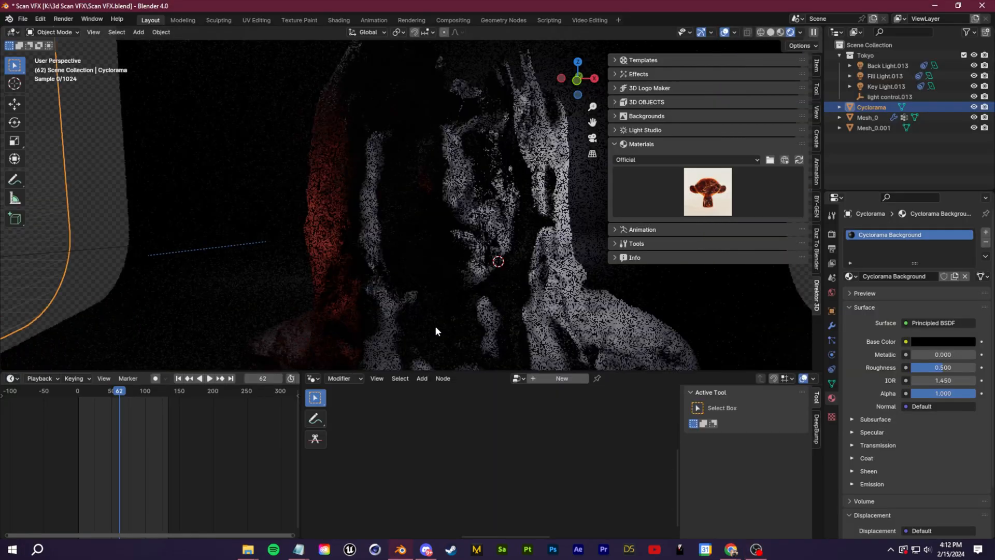
Step: Scrub the timeline in Rendered shading to preview the dotted scan effect
left_click(210, 378)
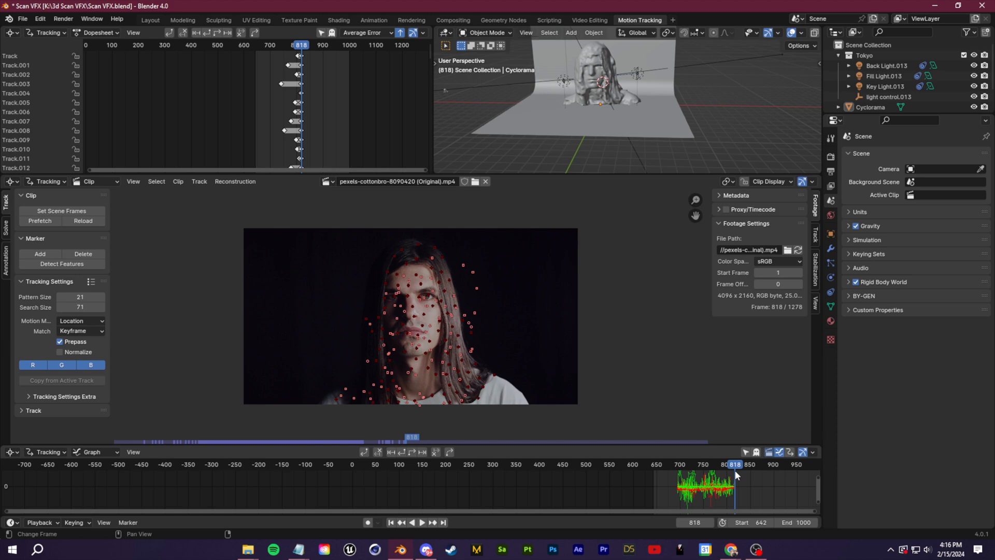
Step: Scrub through the tracked portrait footage to check the markers follow the face
left_click(731, 464)
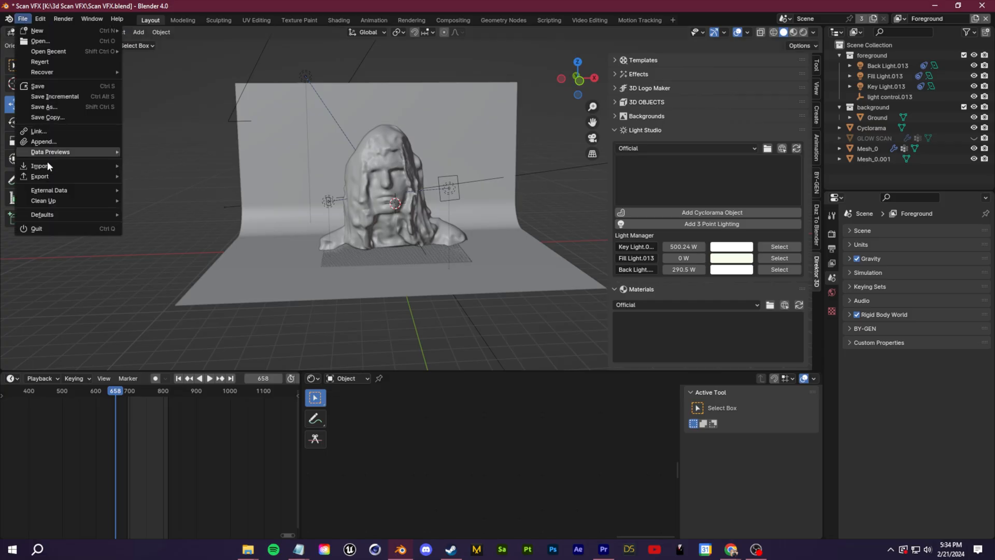
Step: Import the pexels movie as an image plane and scrub to confirm it plays behind the head
left_click(40, 166)
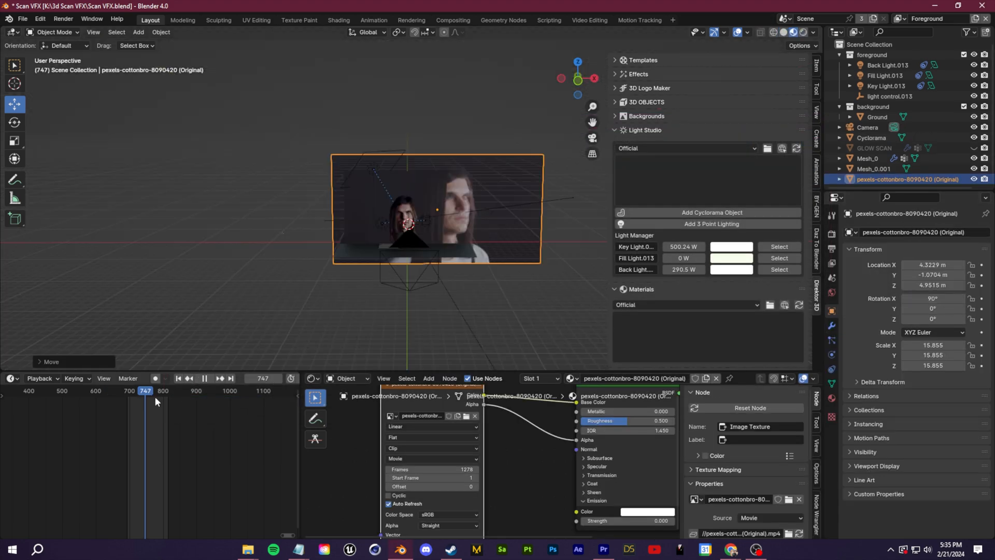
left_click(134, 391)
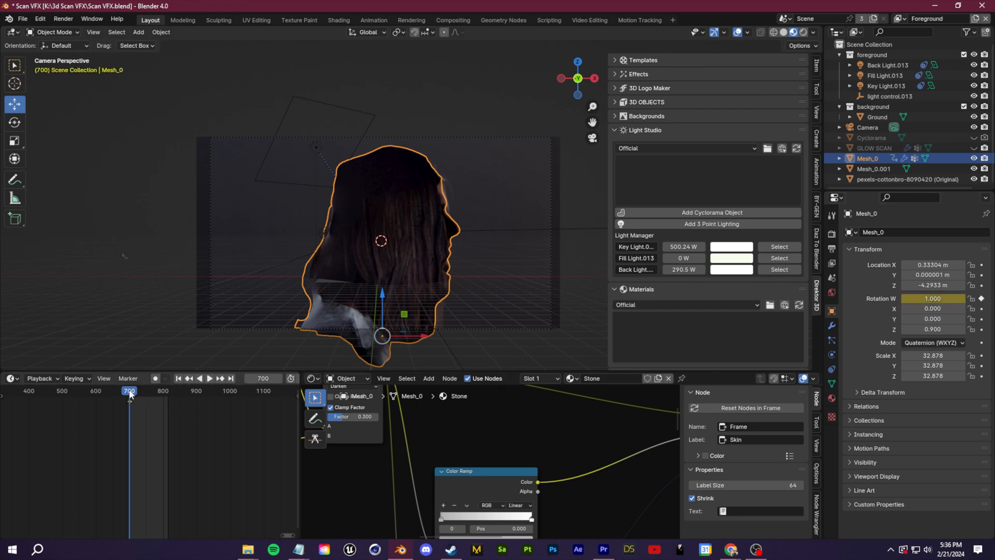
Step: Keyframe Mesh_0's W rotation from frame 700 and ease the turn curve in the Graph Editor
left_click(209, 377)
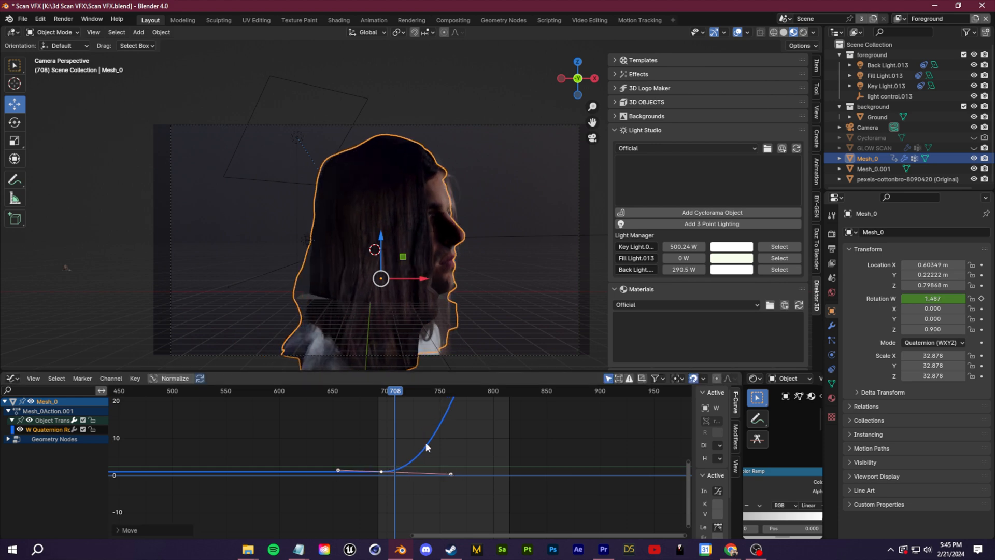
left_click(386, 391)
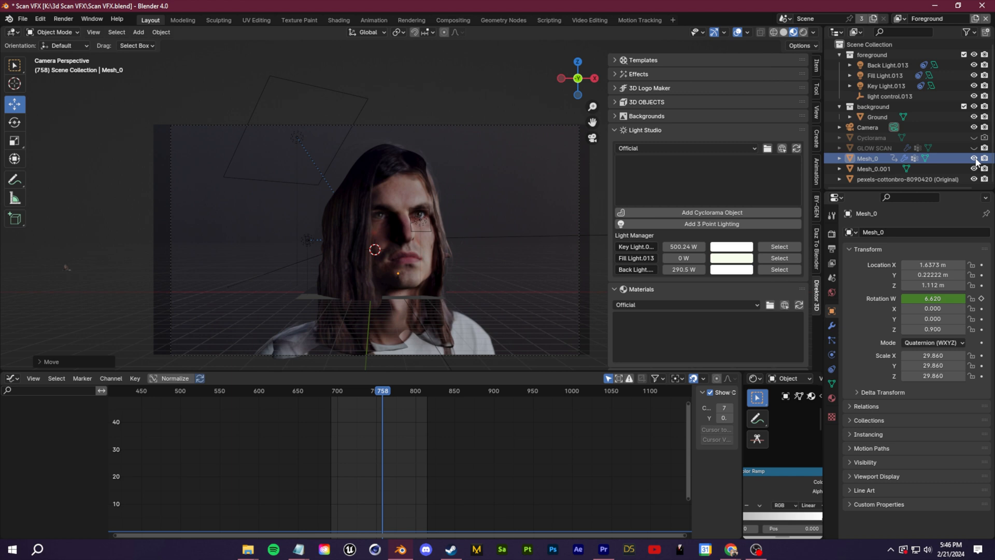
left_click(373, 391)
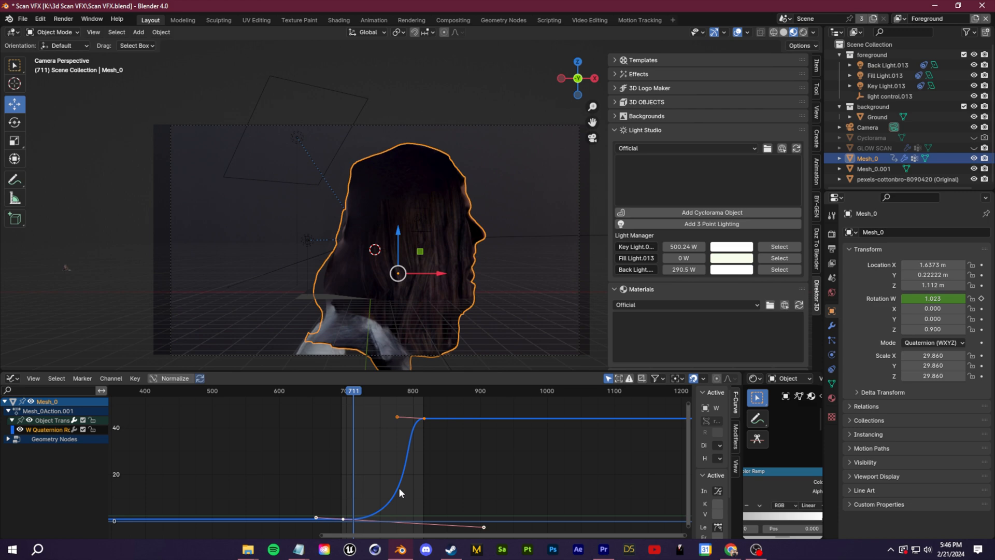
Step: Switch the render engine from Cycles to EEVEE and inspect the glowing scan in the viewport
left_click(945, 232)
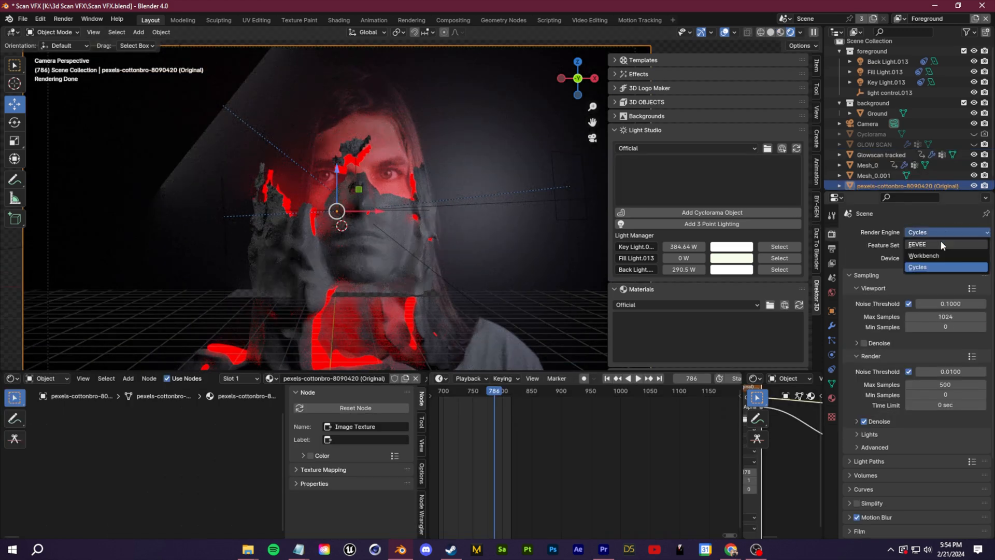
left_click(918, 245)
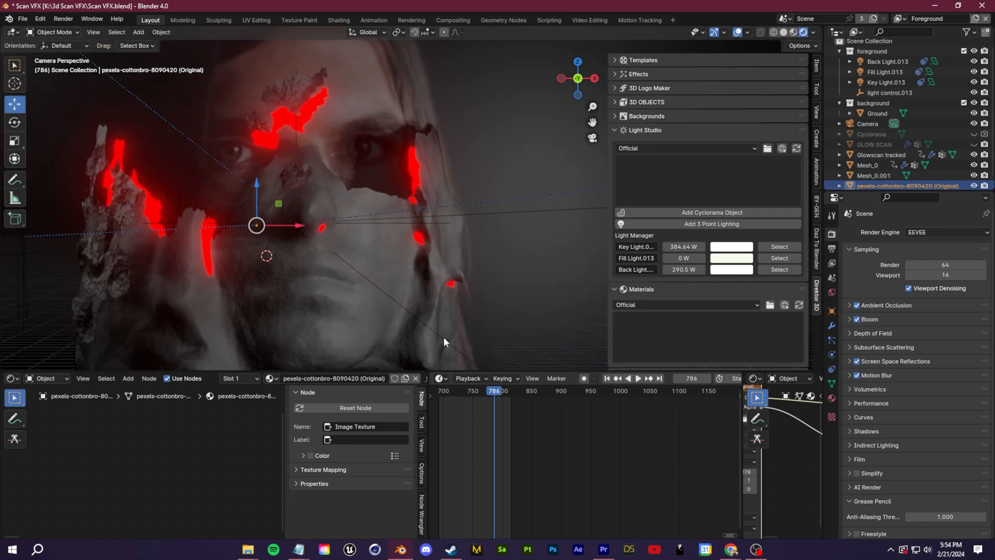
left_click(638, 377)
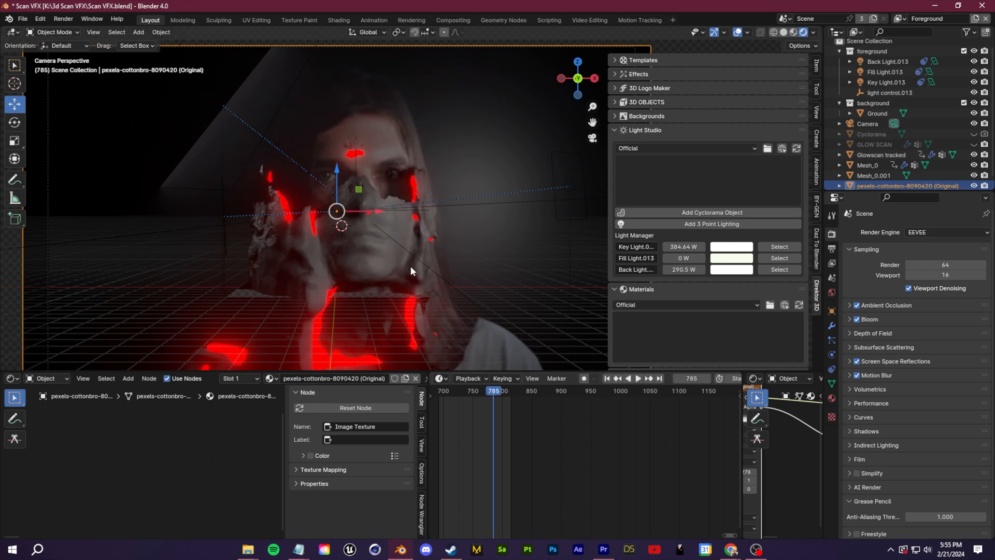
left_click(638, 378)
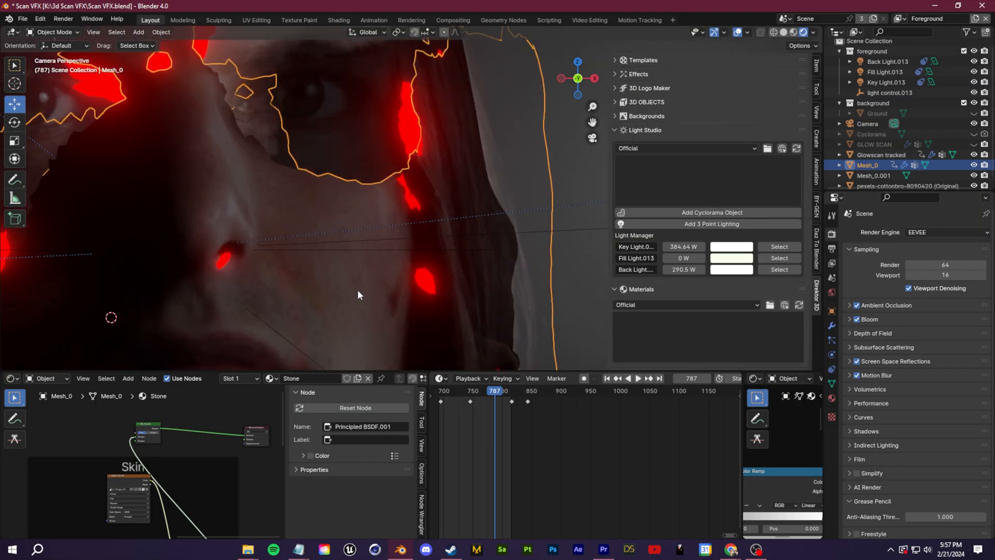
Step: Select the head scan Mesh_0 and bring up its Add Modifier list in Modifier Properties
left_click(908, 186)
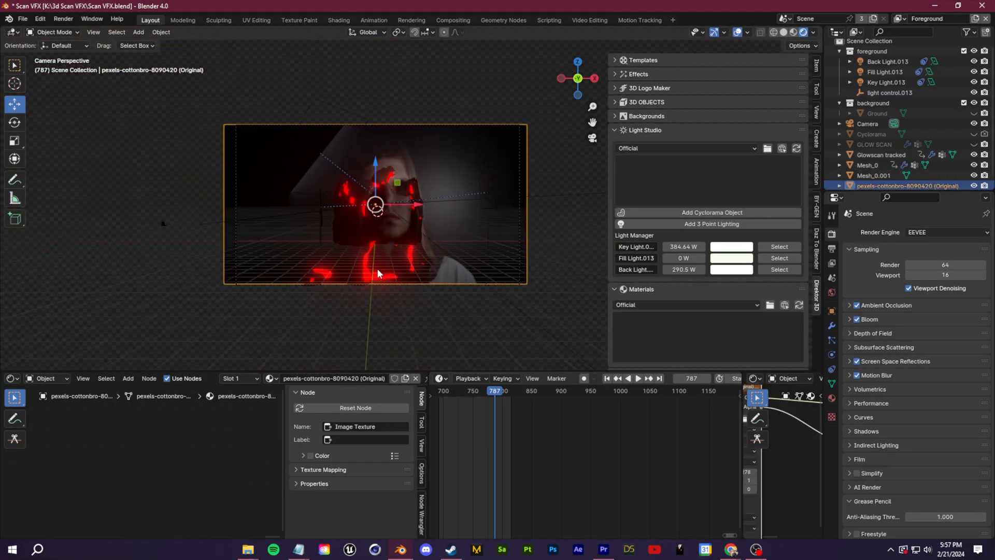
left_click(875, 165)
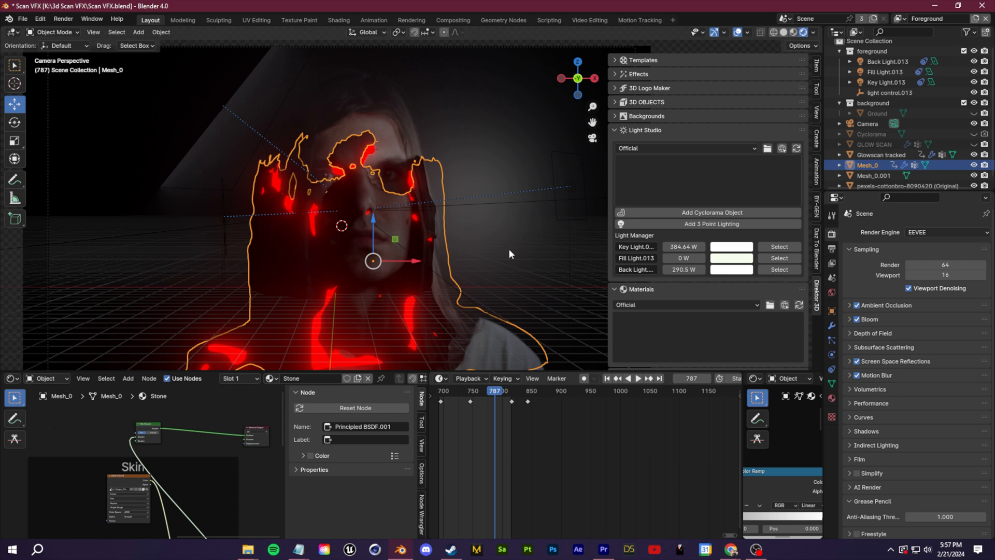
left_click(637, 379)
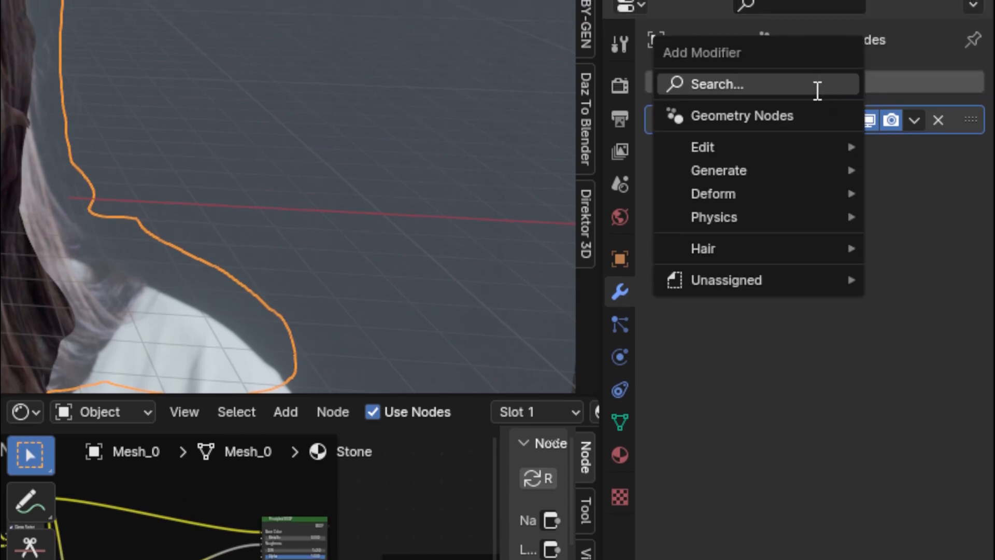
Step: Add a Displace modifier to the head scan and set its texture type from Noise to Blend
type("dispal")
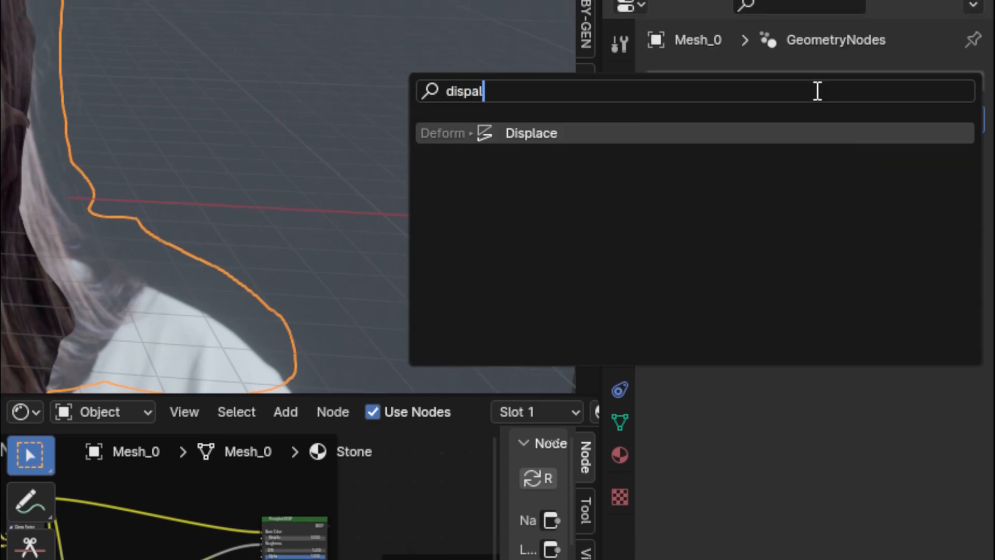
left_click(531, 133)
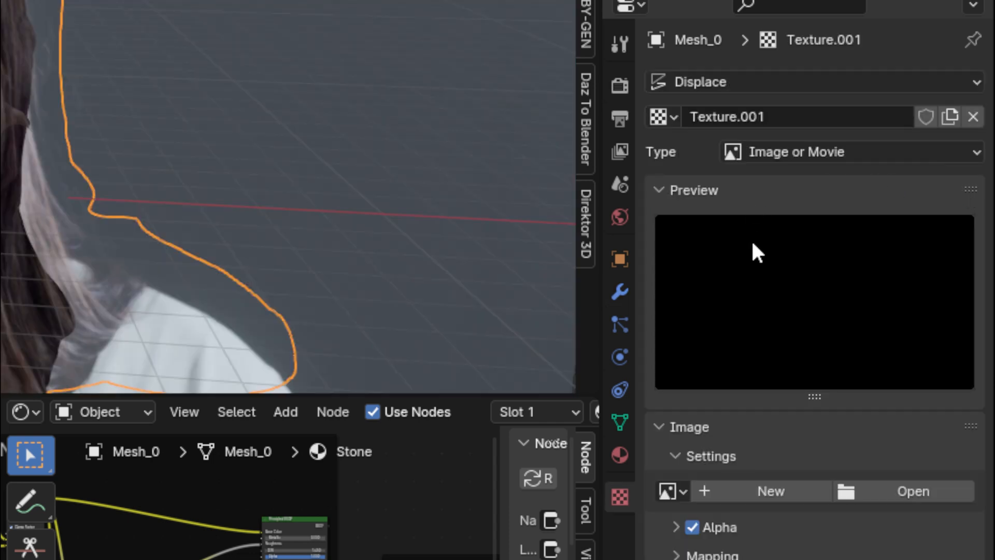
left_click(847, 151)
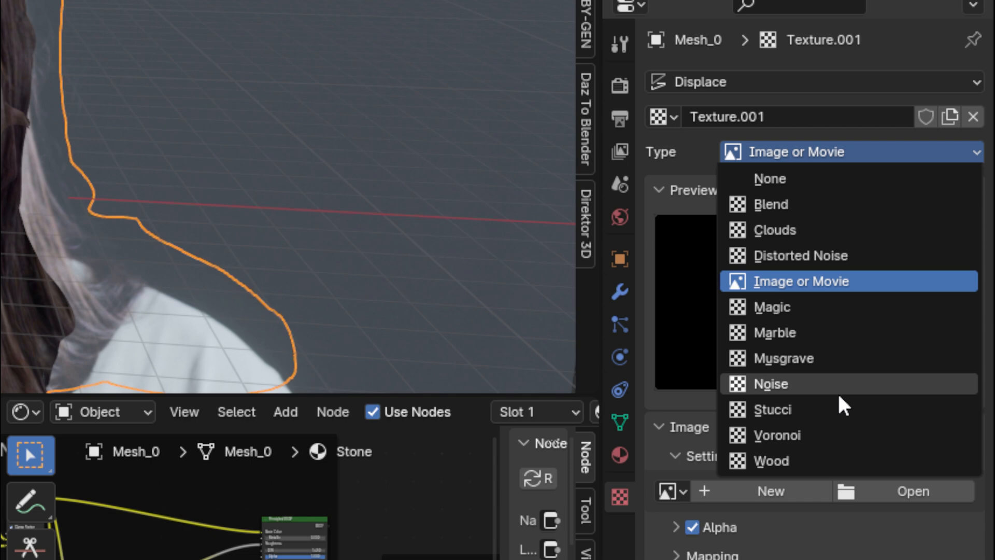
left_click(771, 383)
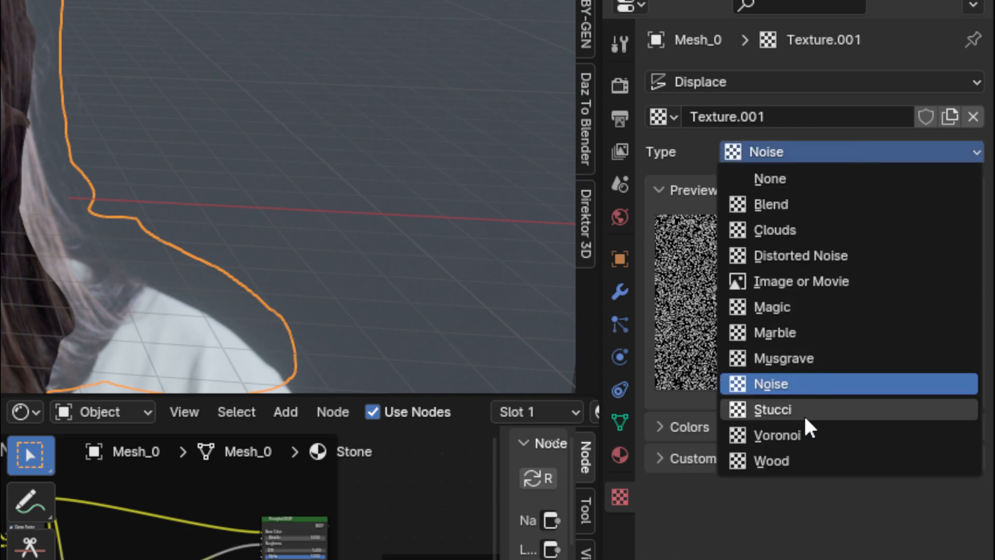
left_click(772, 408)
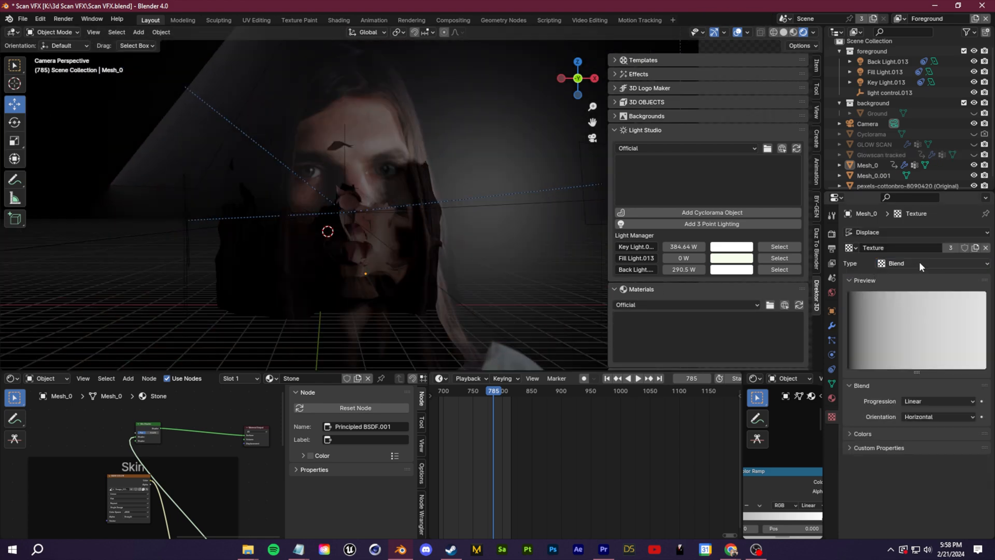
Step: Change the texture to Clouds then Distorted Noise and keyframe its Amount across frames
left_click(920, 262)
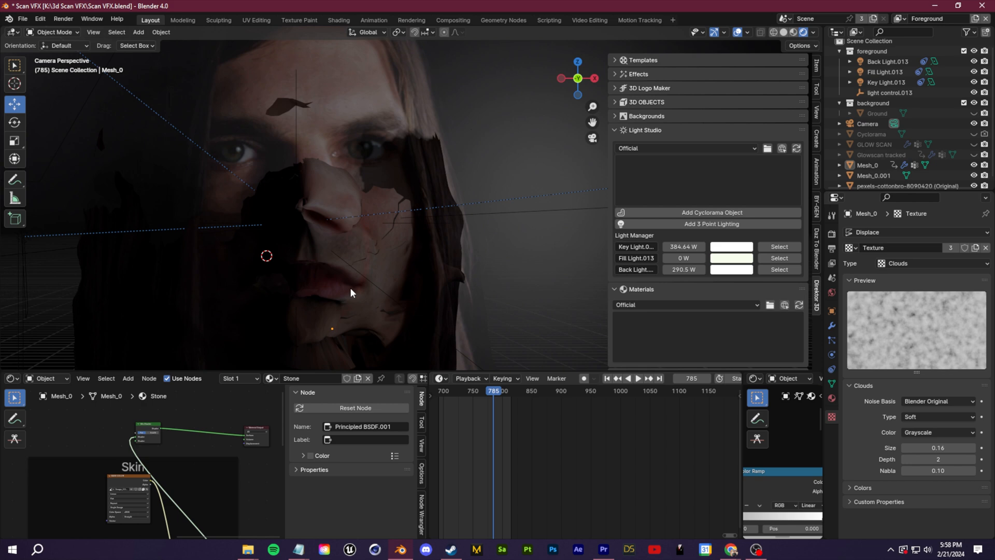
left_click(938, 264)
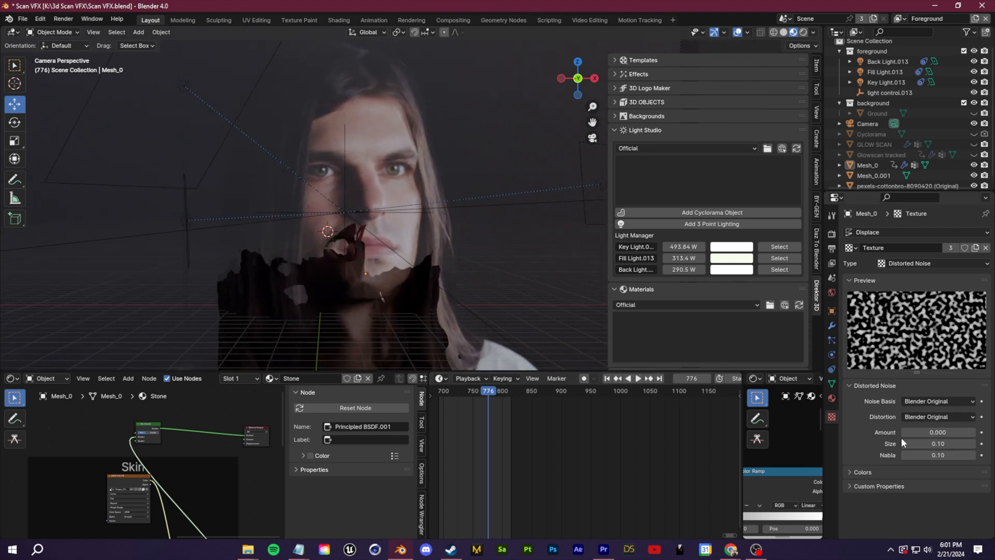
left_click(938, 432)
type("10.000")
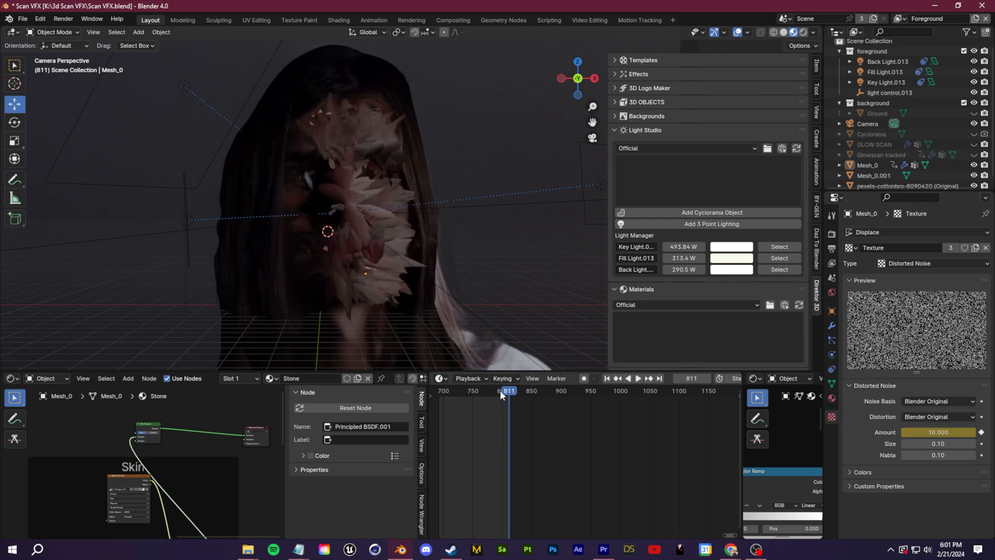
left_click(637, 378)
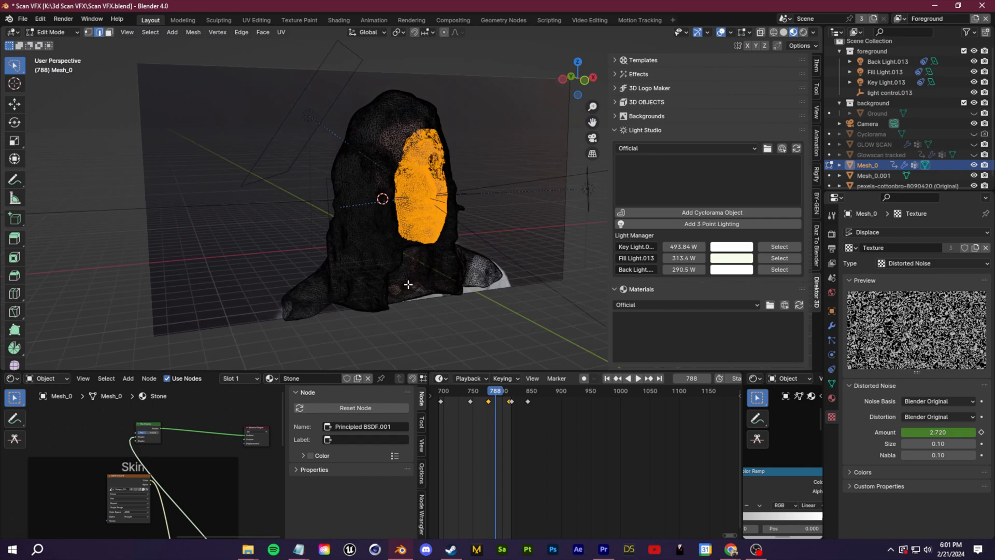
Step: Select the face vertices in Edit Mode and show the mesh's Vertex Groups panel
scroll("up", 3)
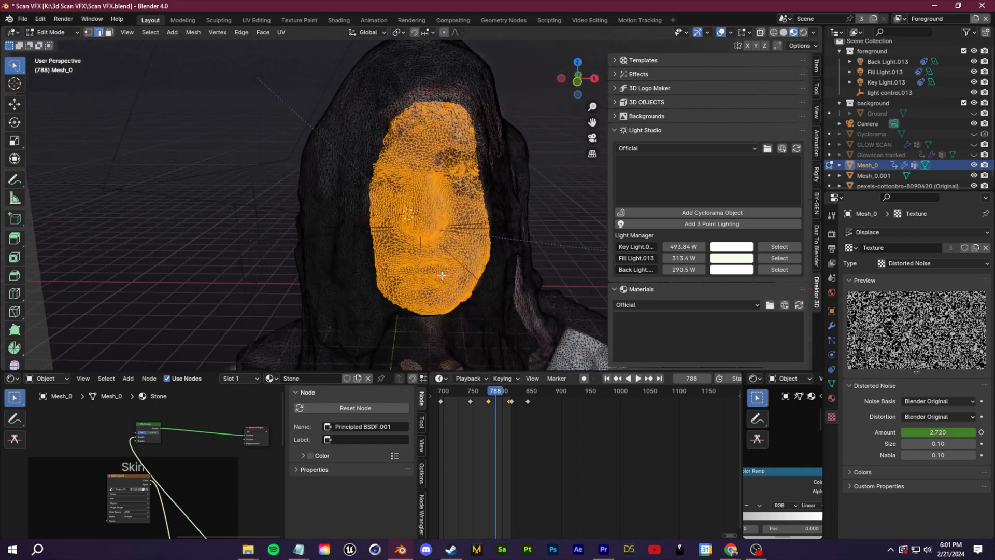
scroll("up", 3)
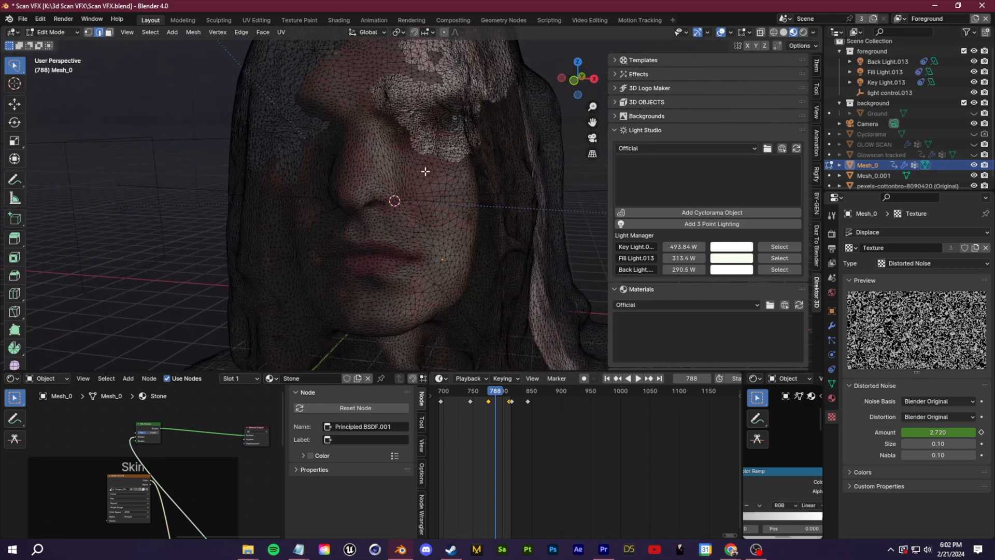
left_click(392, 231)
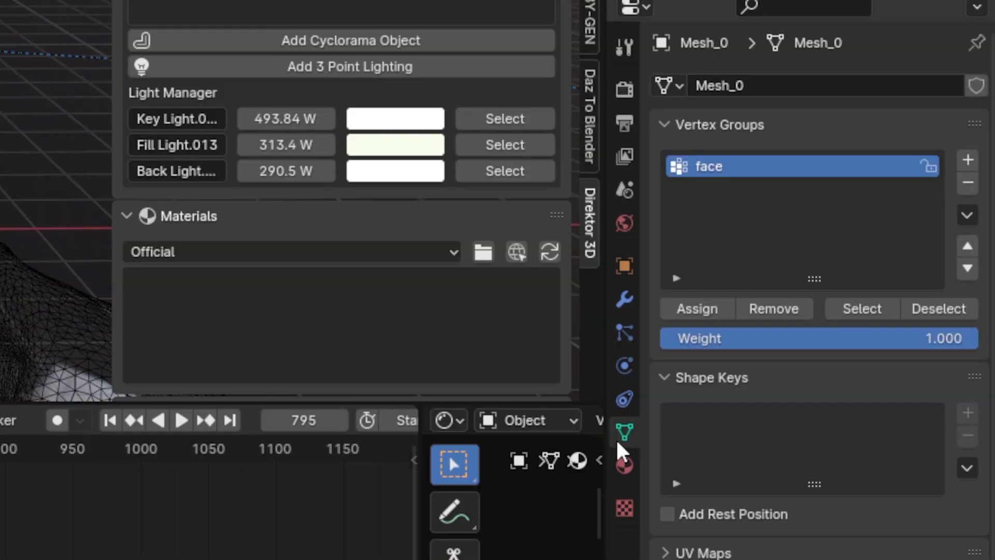
Step: Add a second vertex group to the head mesh and name it NOISE
left_click(968, 159)
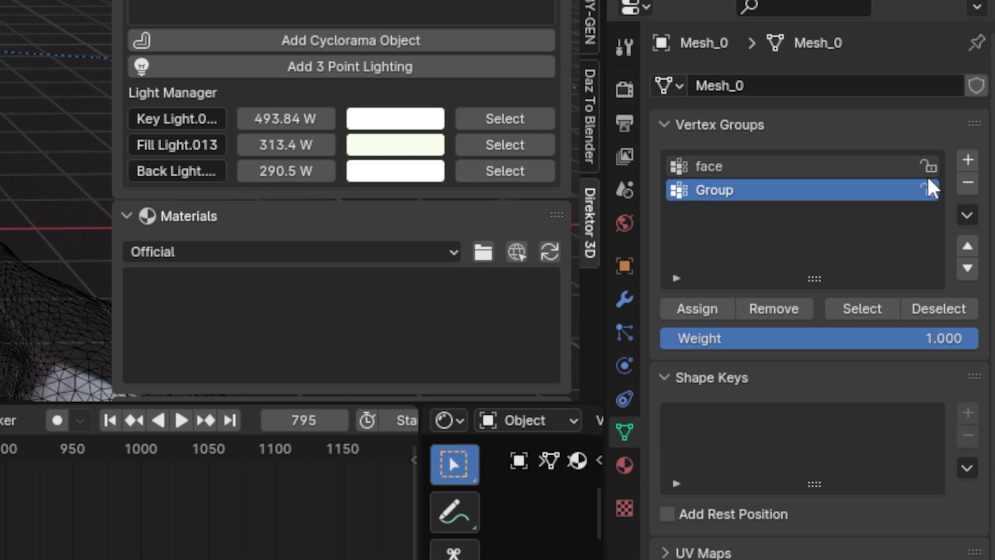
type("NOISE")
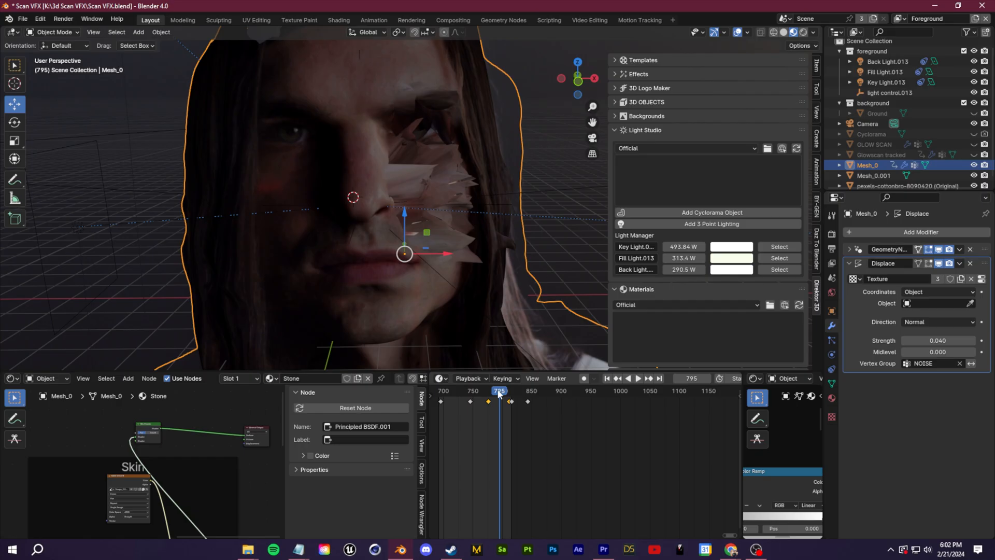
Step: Limit the Displace modifier to the NOISE group and set Distorted Noise size to 0.10
left_click(638, 378)
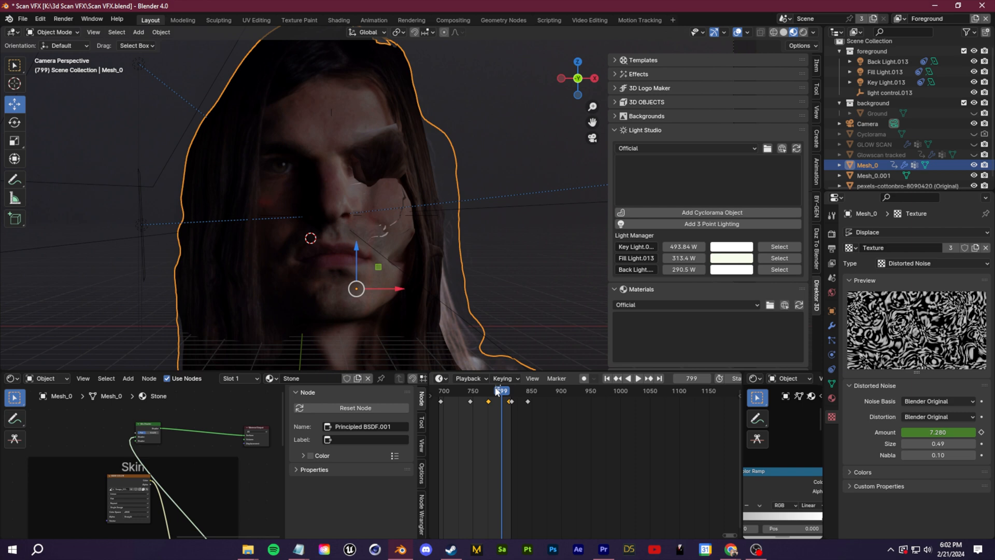
left_click(638, 378)
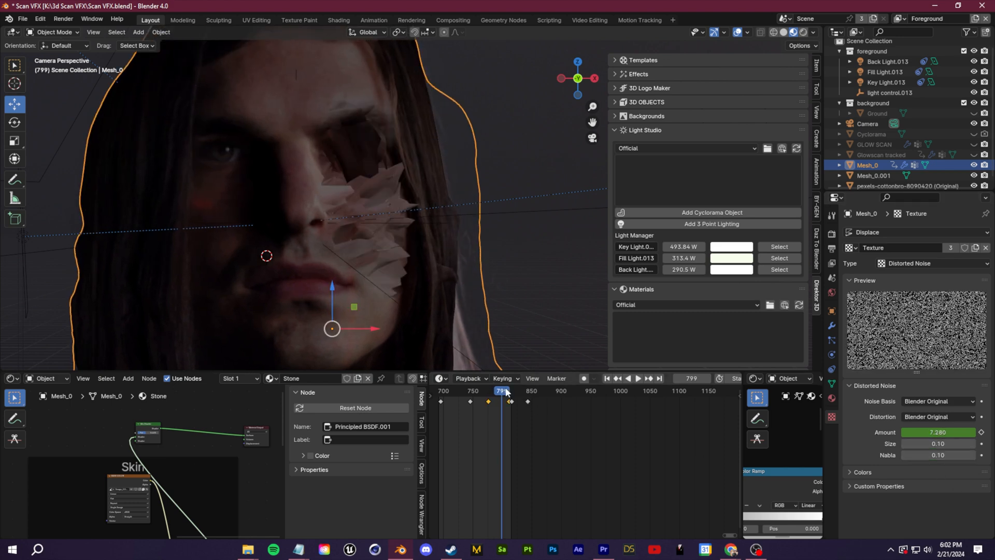
Step: Play and stop the timeline to preview the masked face tearing apart
left_click(637, 377)
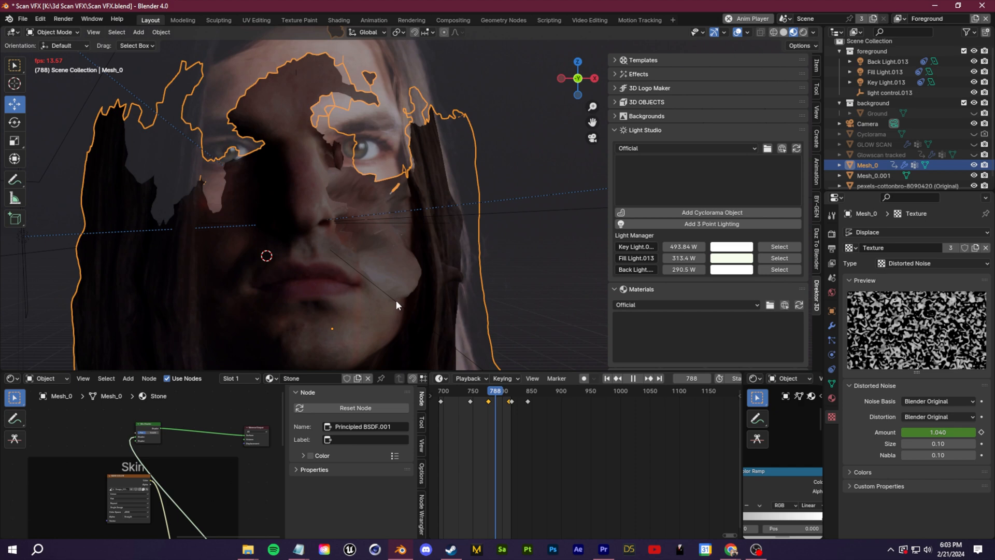
left_click(638, 378)
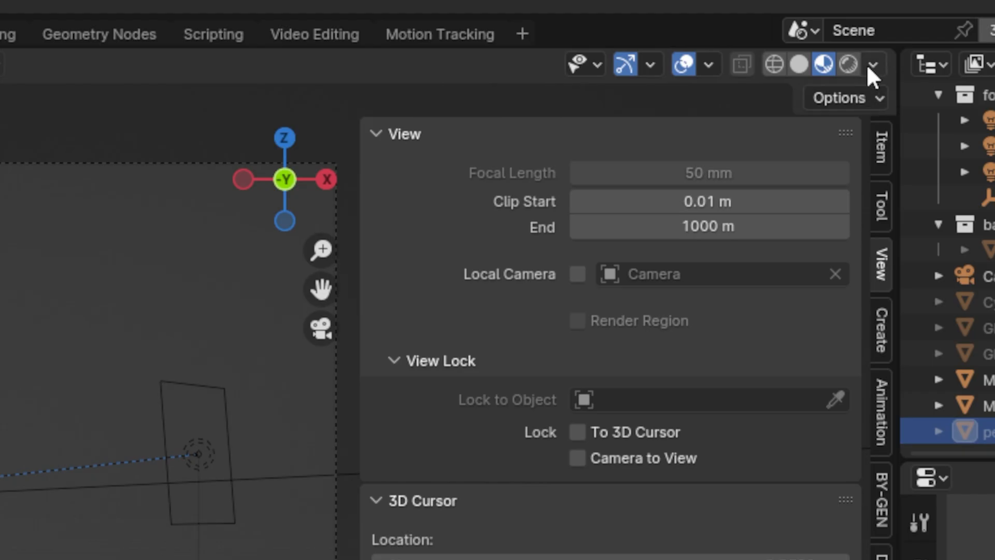
Step: Cycle through several built-in HDRI thumbnails in Viewport Shading to settle on a new studio environment
left_click(873, 64)
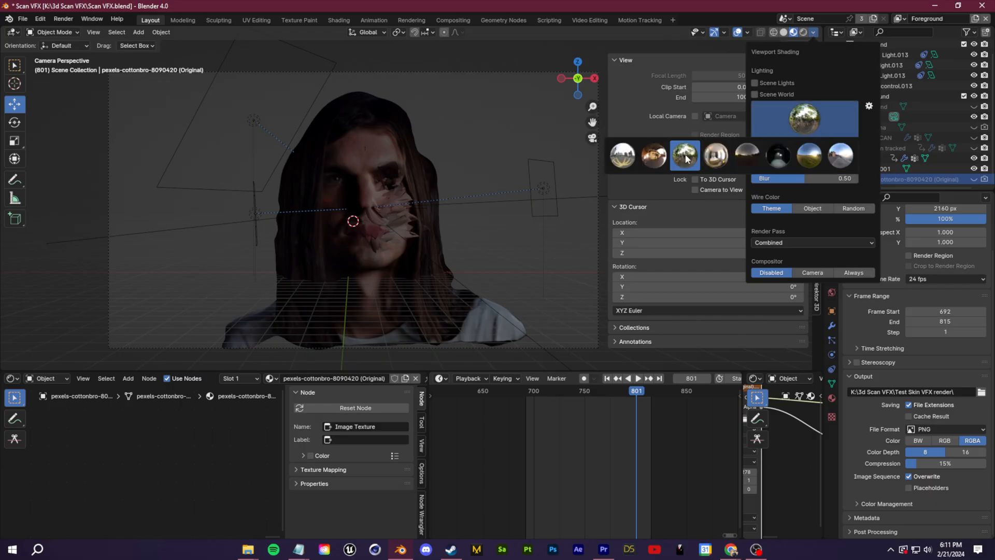
left_click(804, 118)
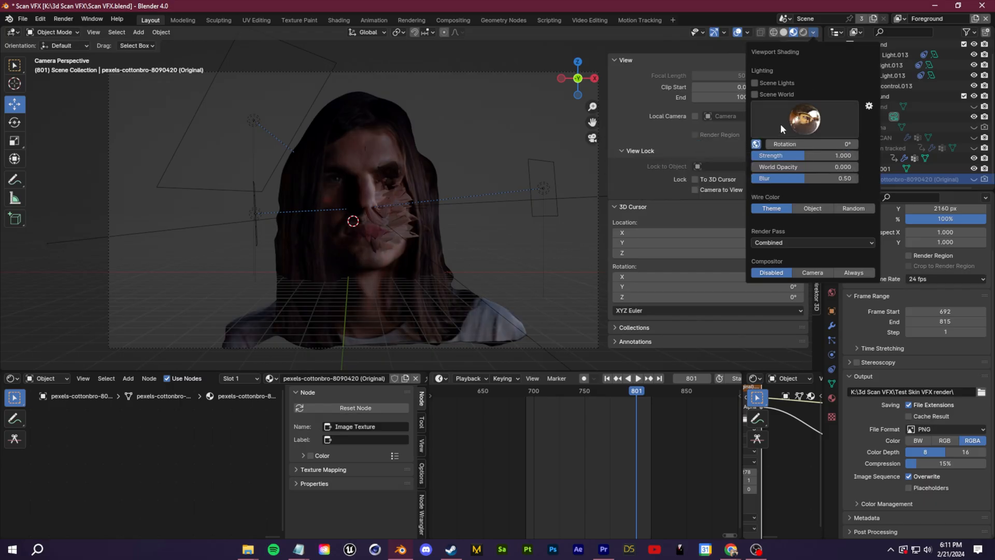
left_click(804, 119)
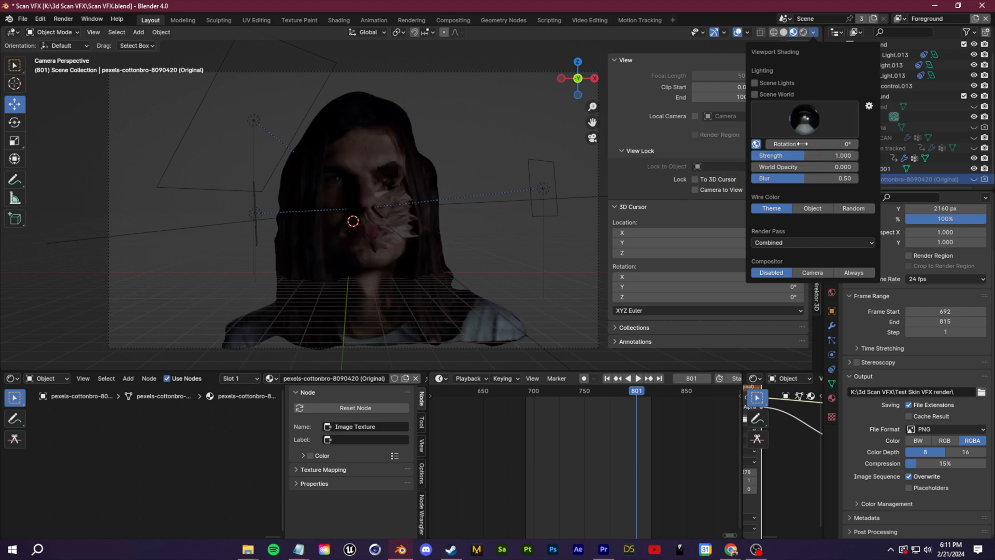
left_click(755, 95)
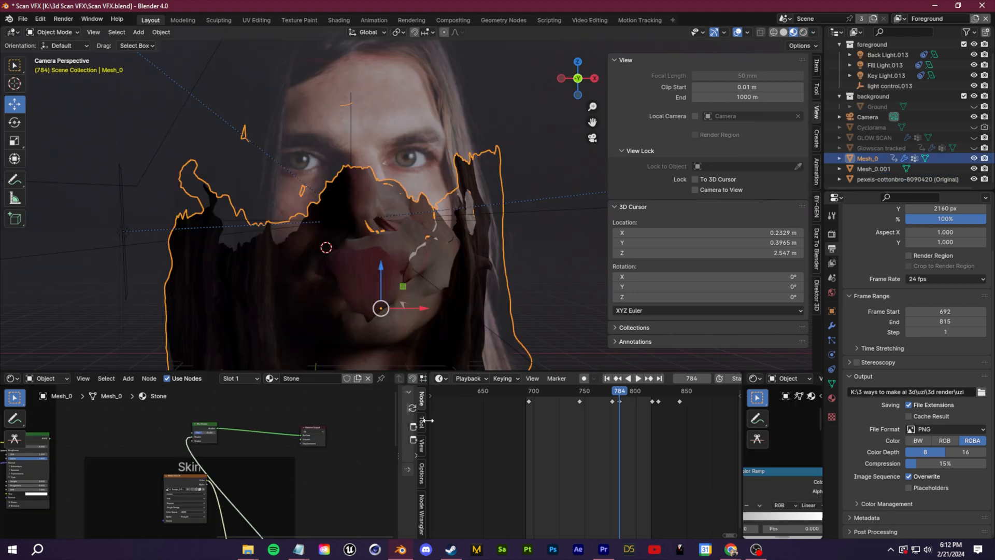
Step: Switch the Shader Editor to the World node tree showing the Environment Texture background setup
left_click(46, 378)
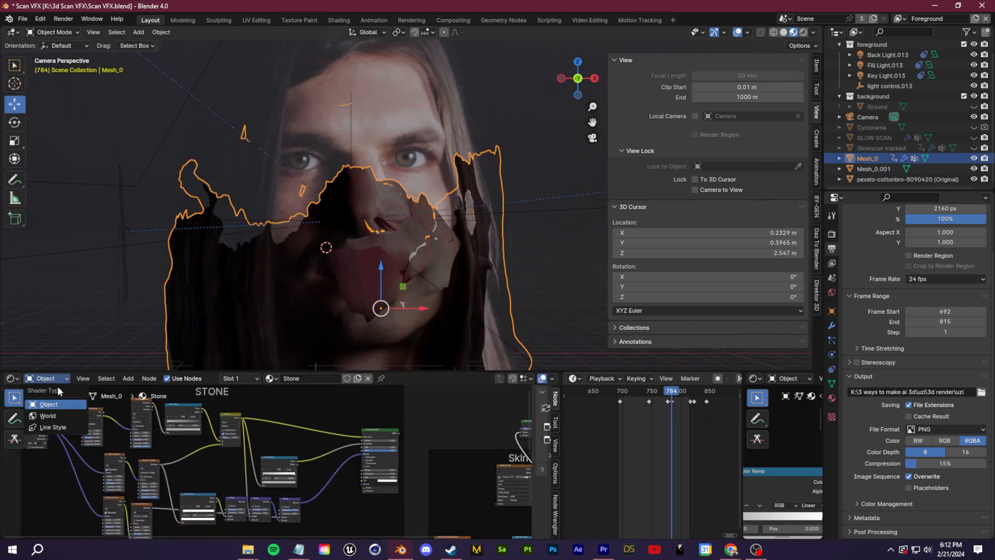
left_click(47, 416)
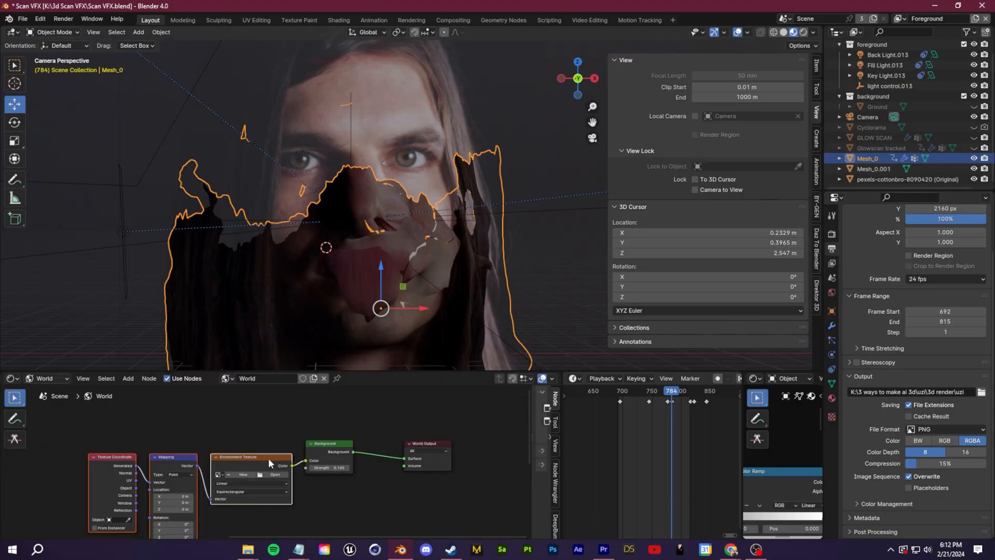
key("ctrl+t")
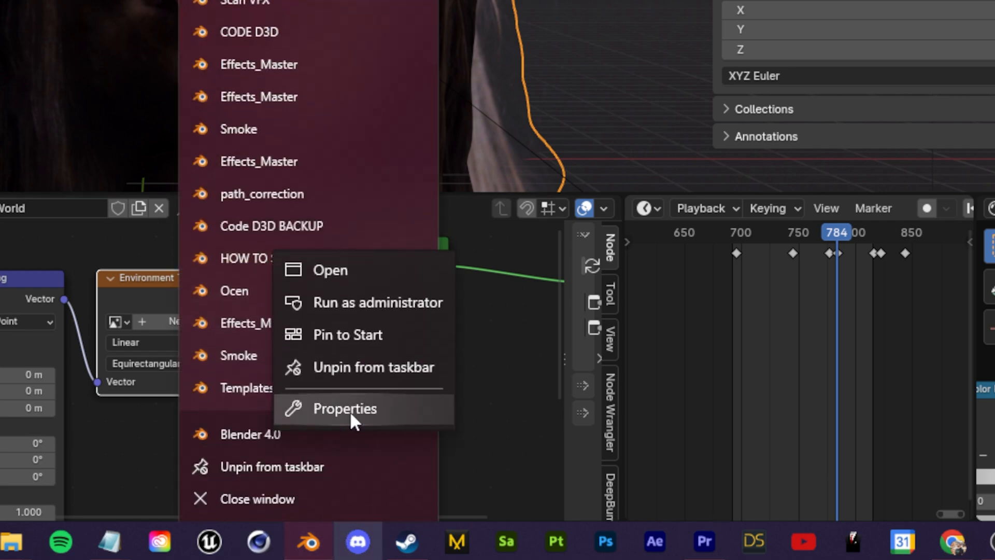
Step: Navigate from the Blender install folder through 4.0 > datafiles > studiolights > world and load studio.exr
left_click(344, 409)
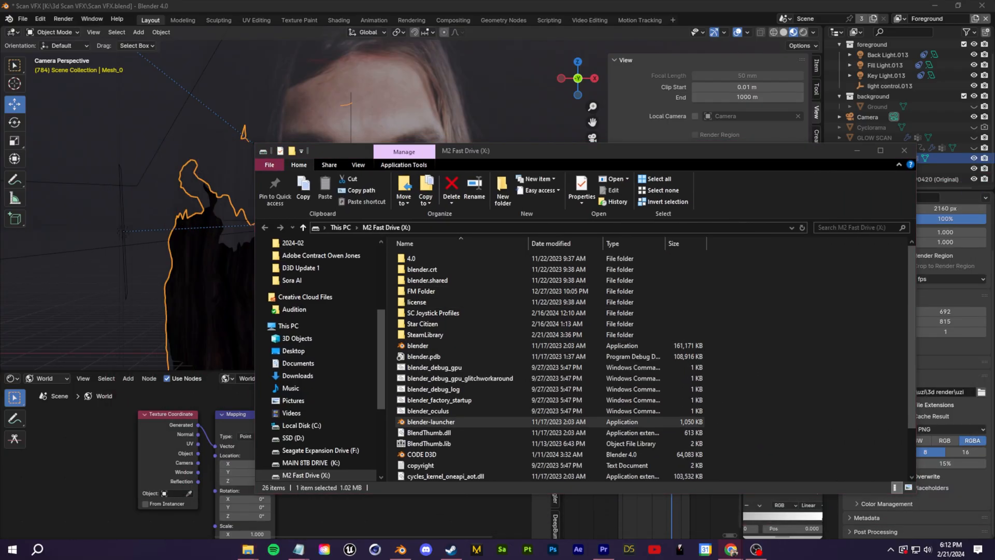
left_click(412, 258)
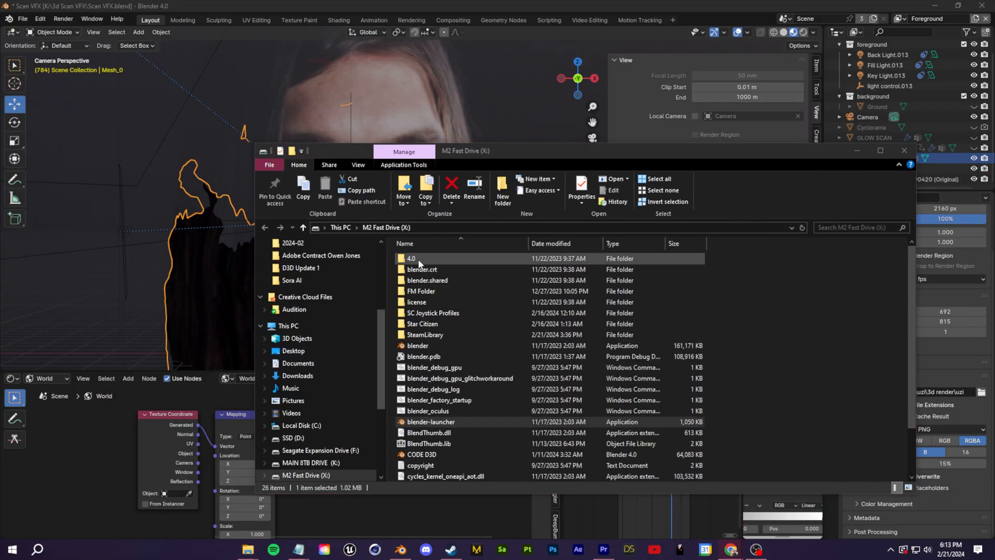
double_click(411, 258)
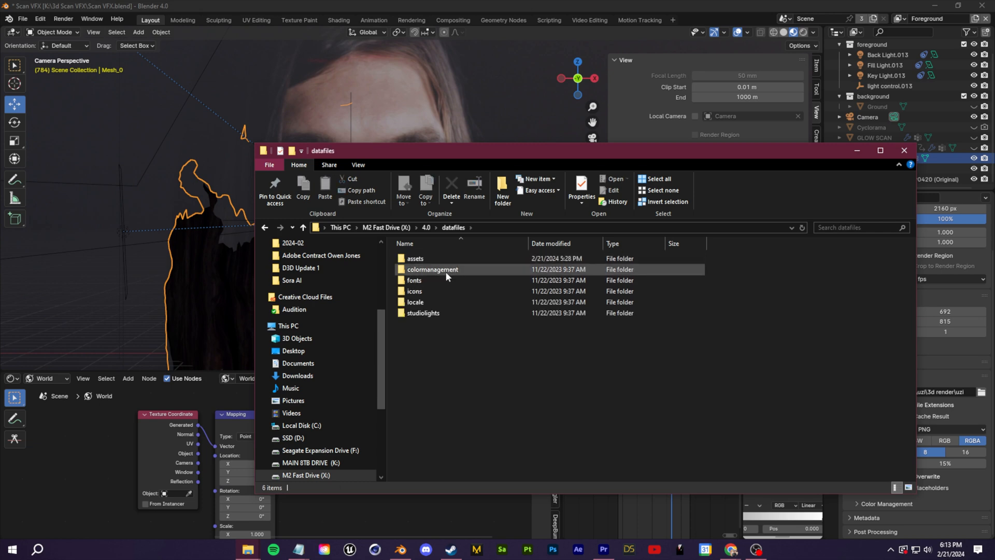
double_click(422, 312)
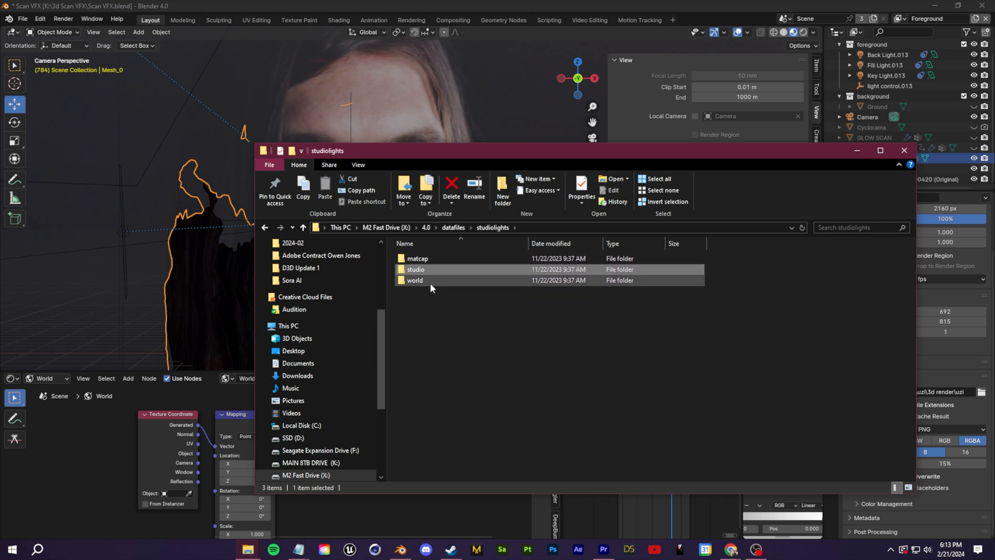
double_click(415, 280)
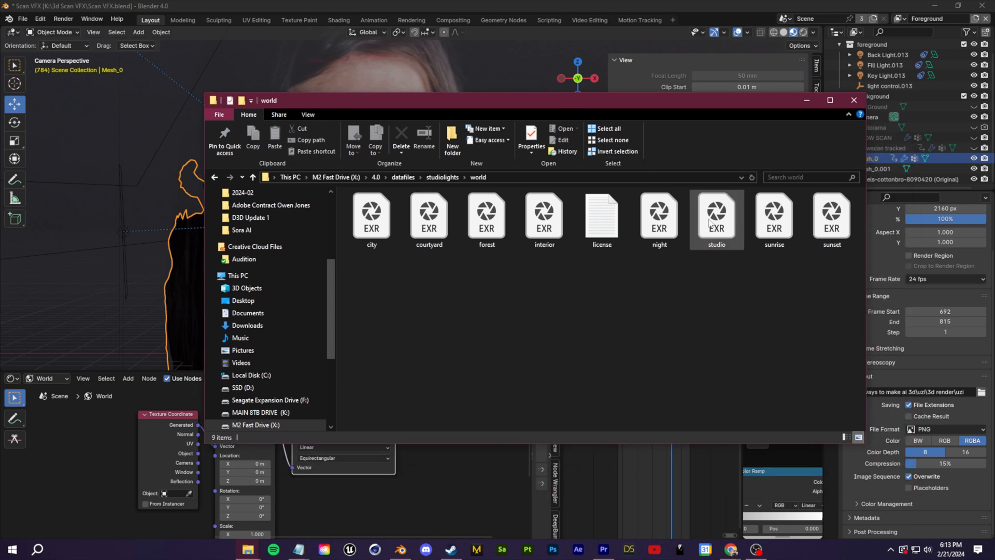
double_click(716, 213)
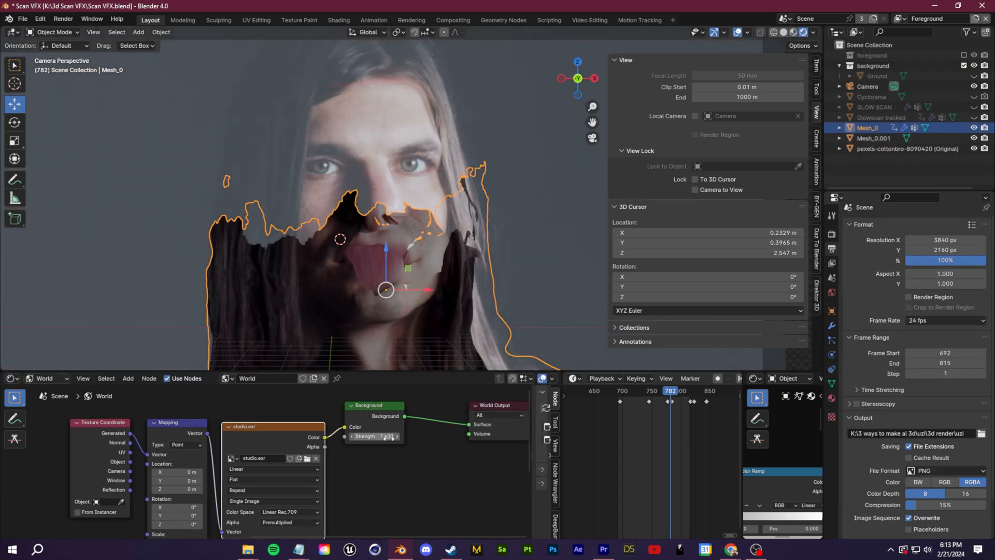
Step: Step the timeline toward frame 793 to watch the face scan break apart, with background strength at 7.6
left_click(679, 390)
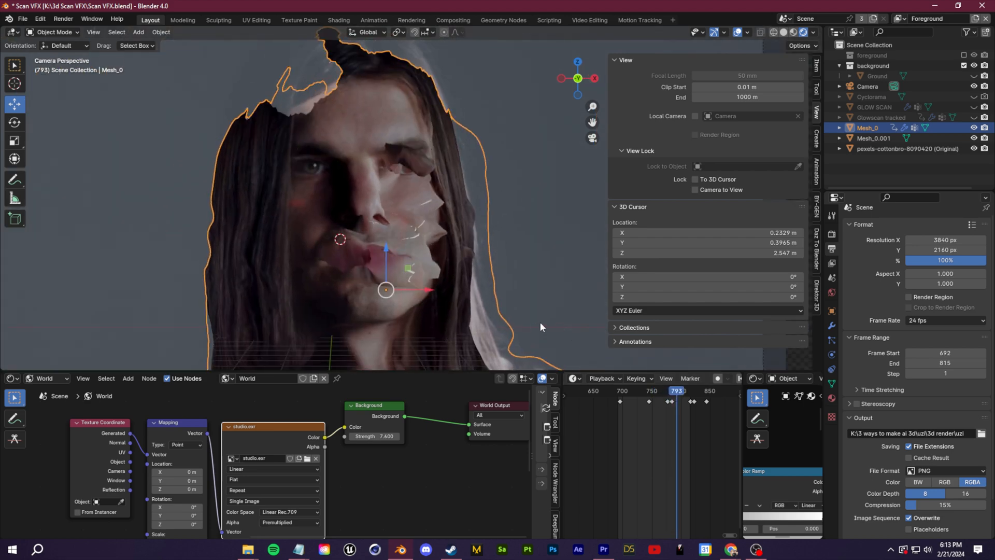
left_click(908, 148)
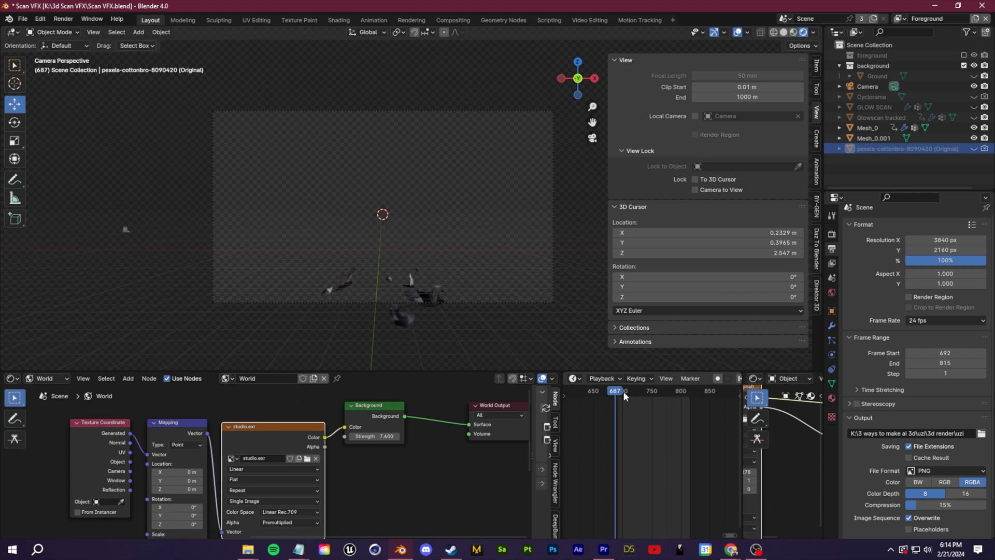
Step: Return to frame 687 and set the render output path to K:\3d Scan VFX\Test Skin VFX render\
left_click(613, 391)
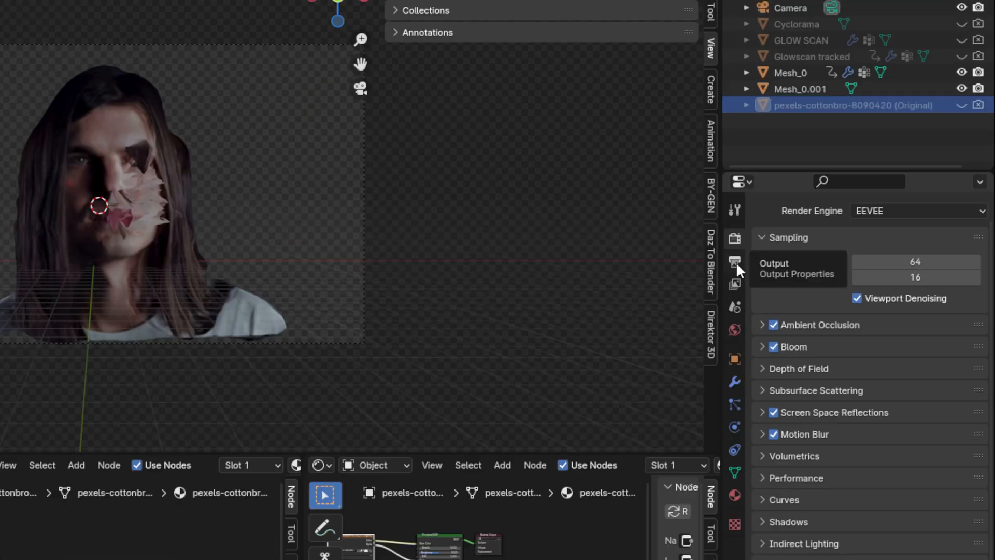
left_click(734, 261)
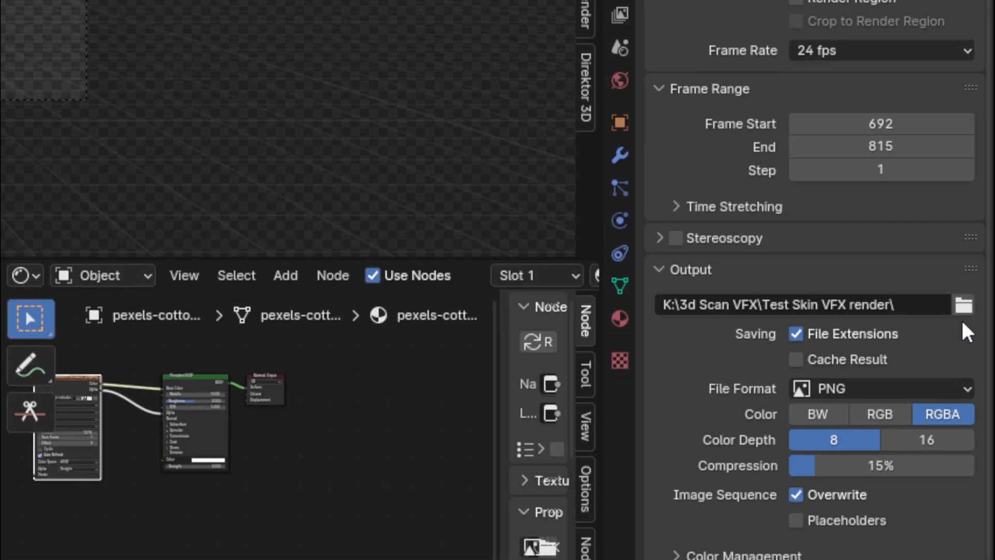
left_click(63, 18)
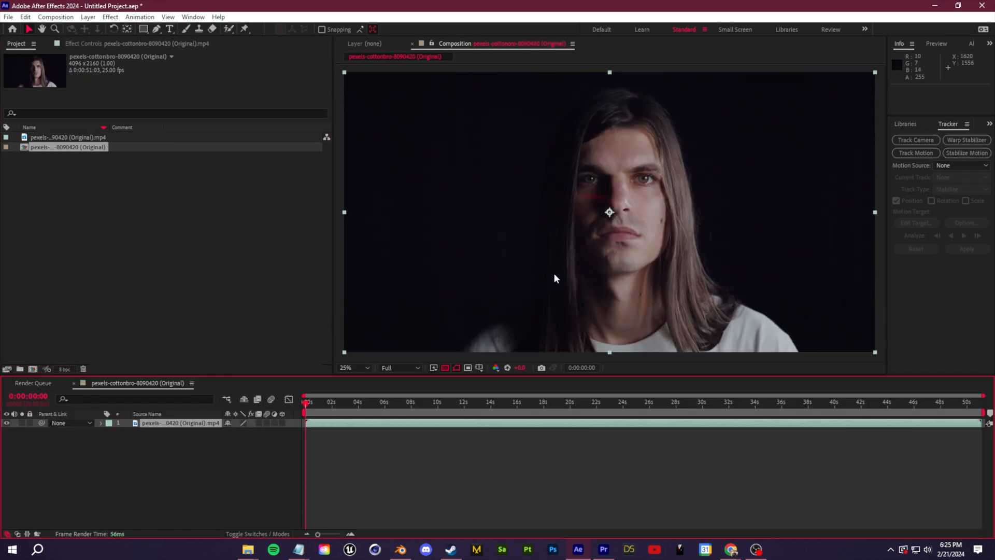
Step: Import the Test Skin VFX render PNG sequence into the After Effects project
left_click(512, 403)
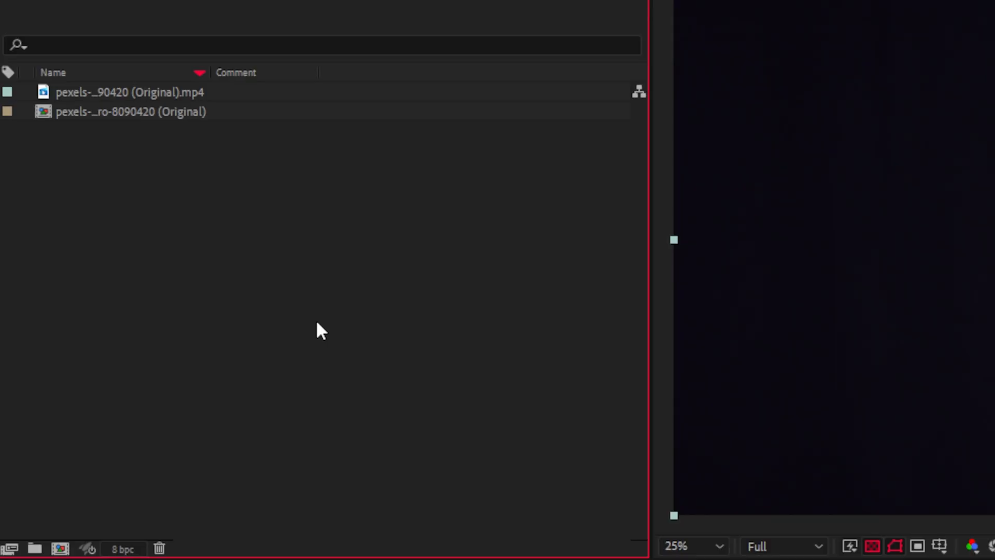
mouse_move(563, 373)
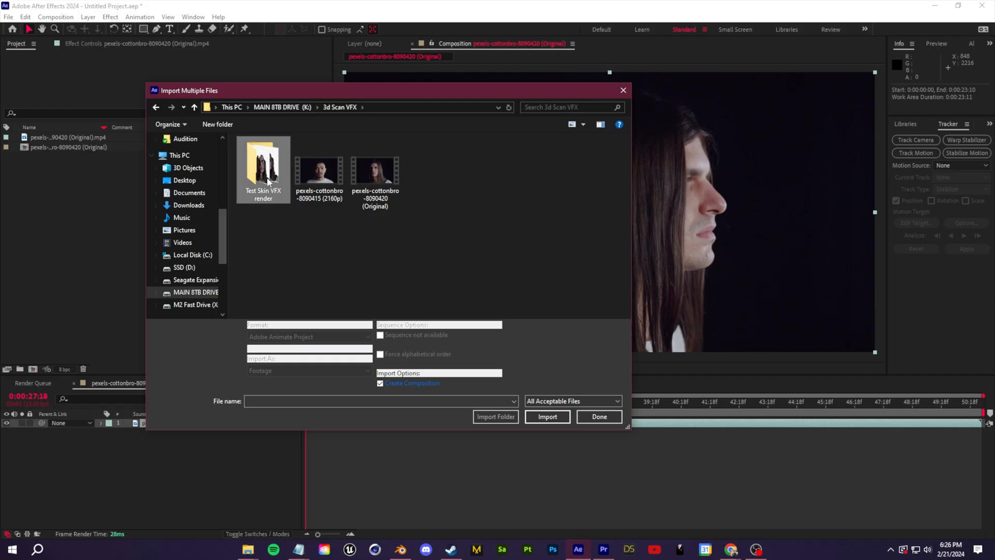
double_click(263, 165)
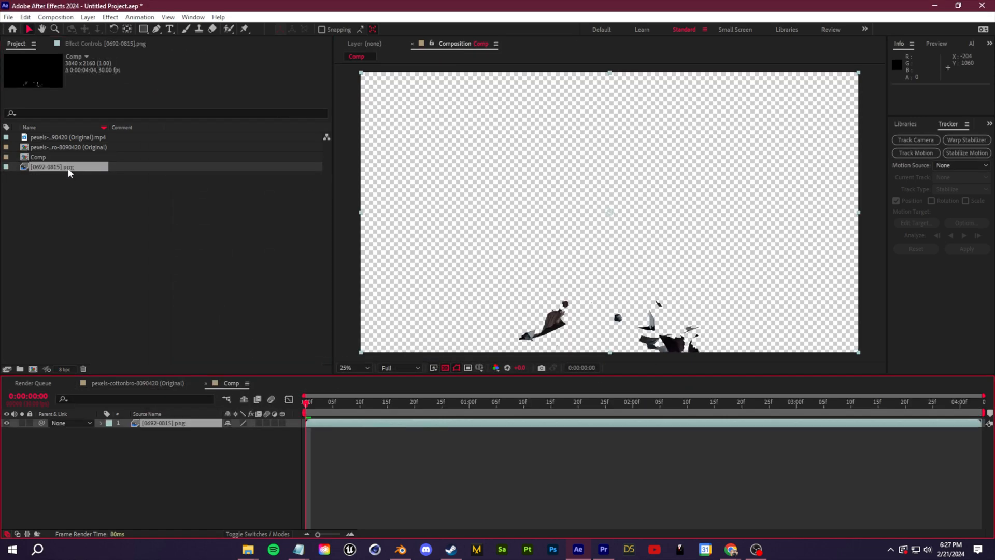
Step: Edit the imported PNG sequence's assumed frame rate in Interpret Footage
left_click(68, 136)
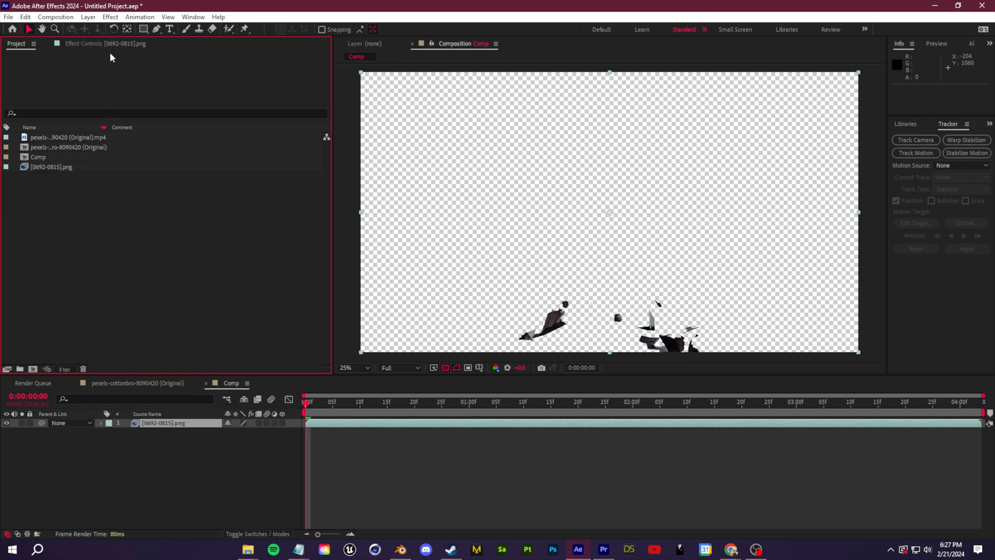
left_click(50, 167)
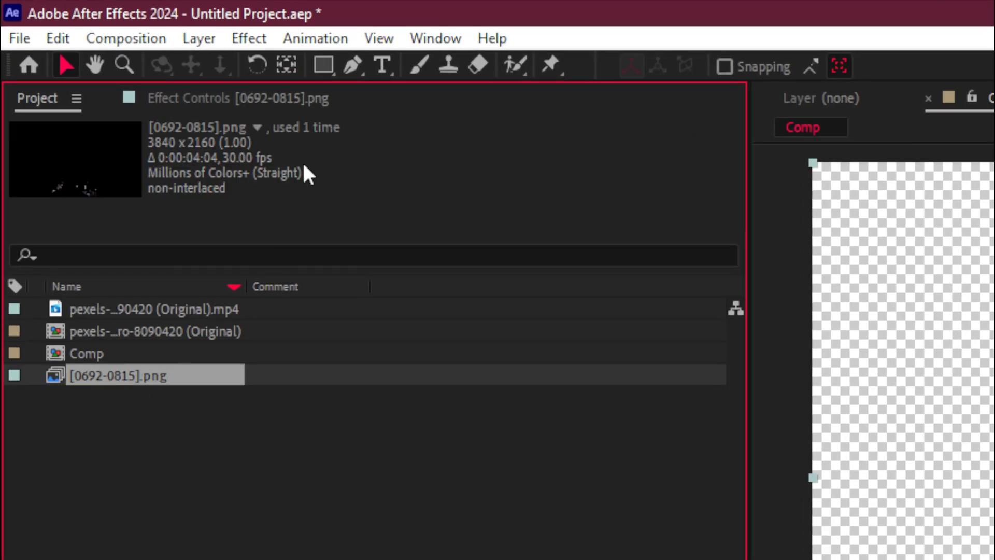
left_click(148, 309)
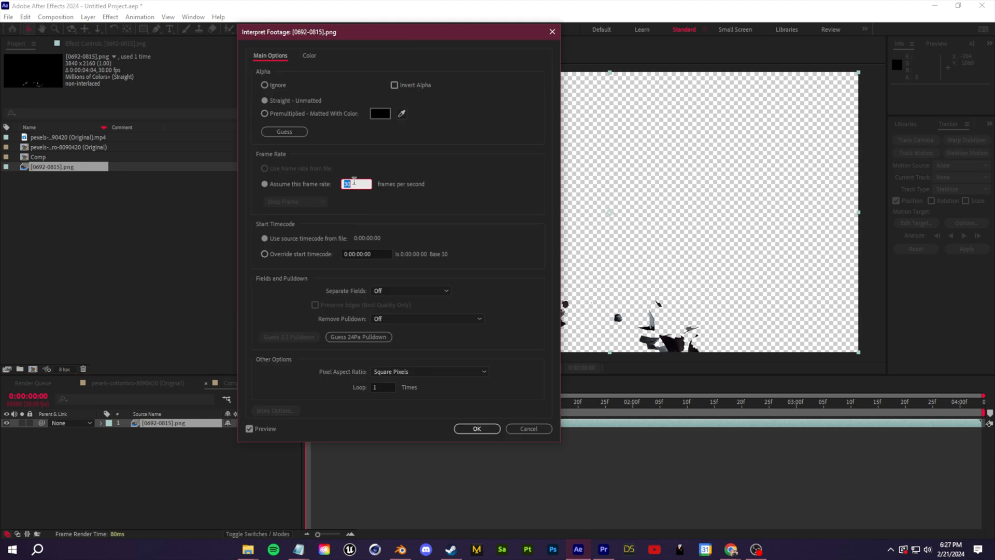
left_click(477, 428)
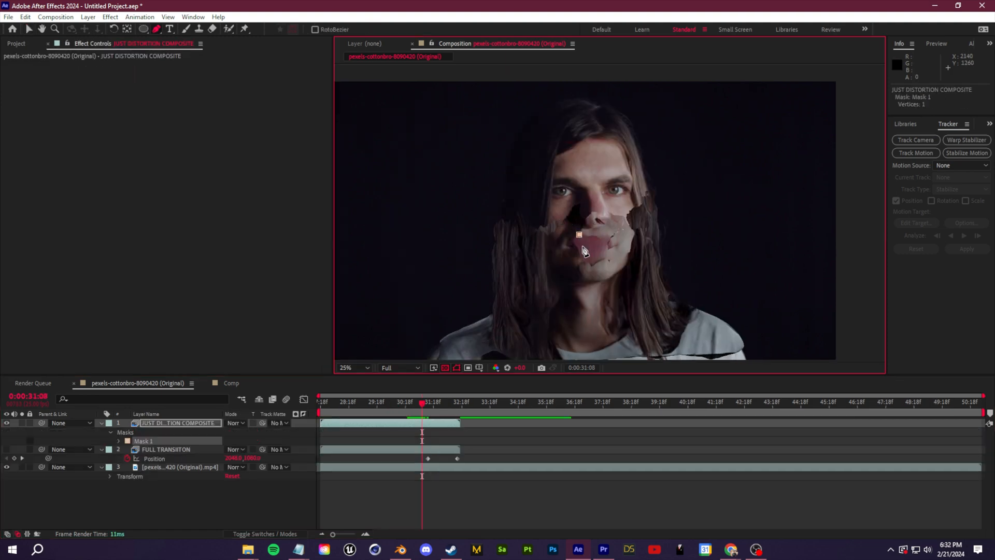
Step: Reshape Mask 1 on JUST DISTORTION COMPOSITE with a 52 px feather and keyframe its path later in time
left_click(916, 153)
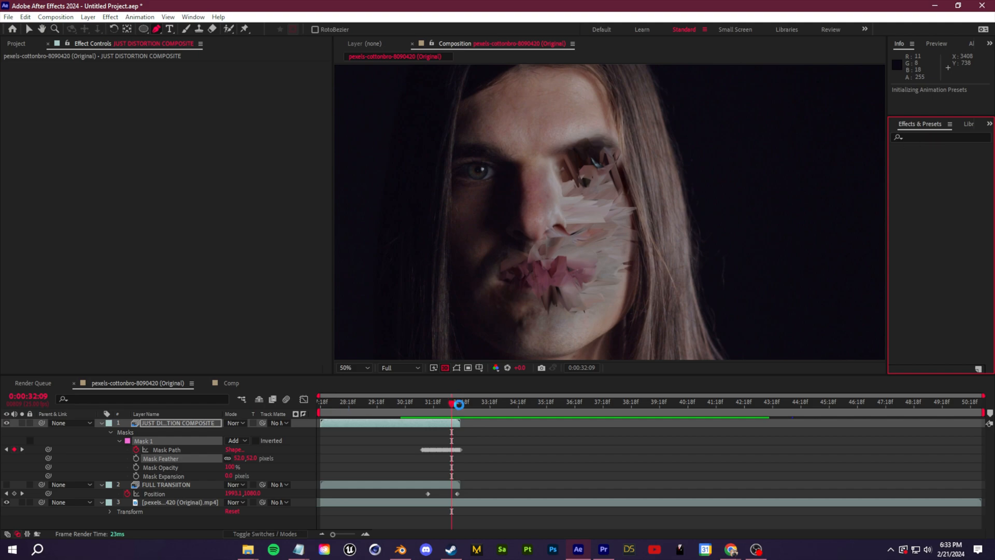
left_click(398, 550)
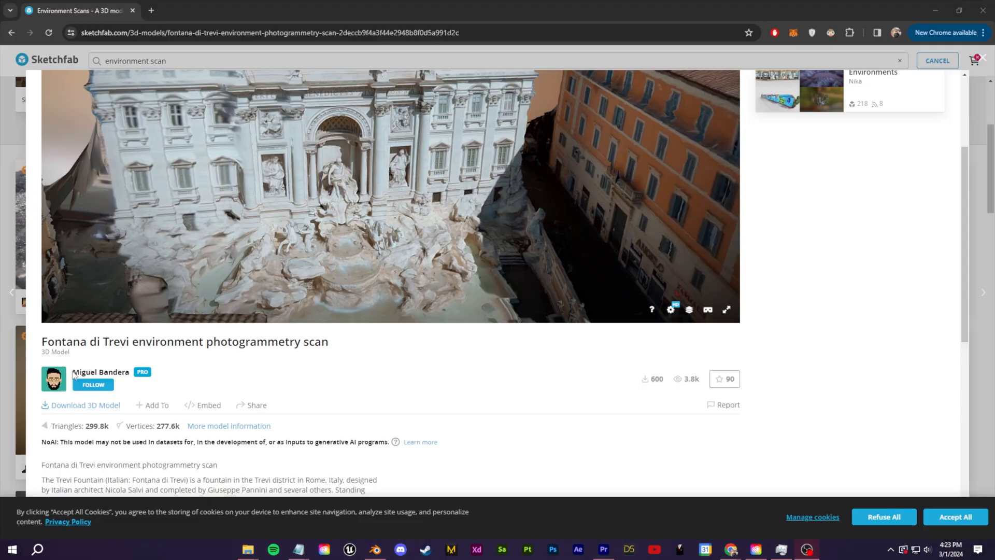
Step: Orbit the Fontana di Trevi model in the Sketchfab viewer to view it from another angle
left_click_drag(380, 191, 324, 210)
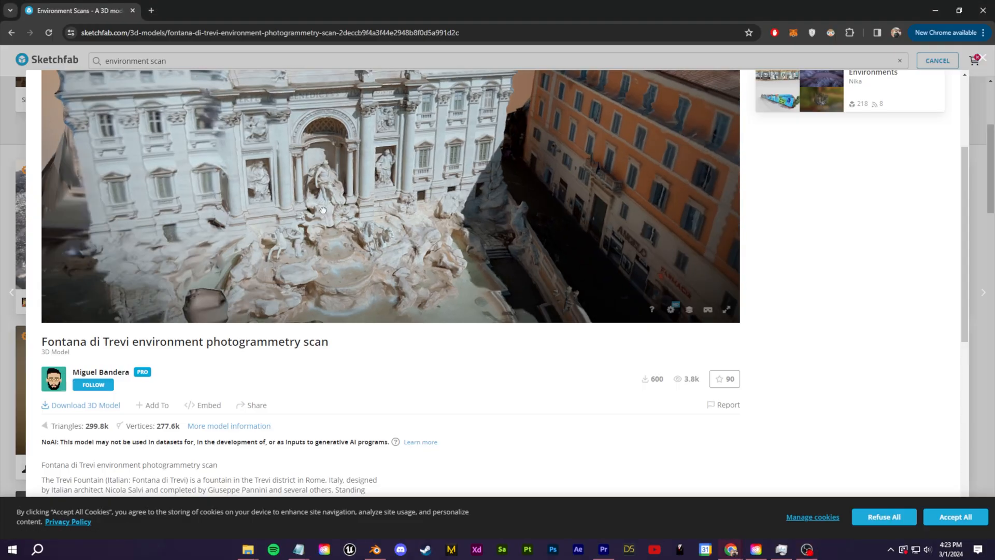
left_click(375, 552)
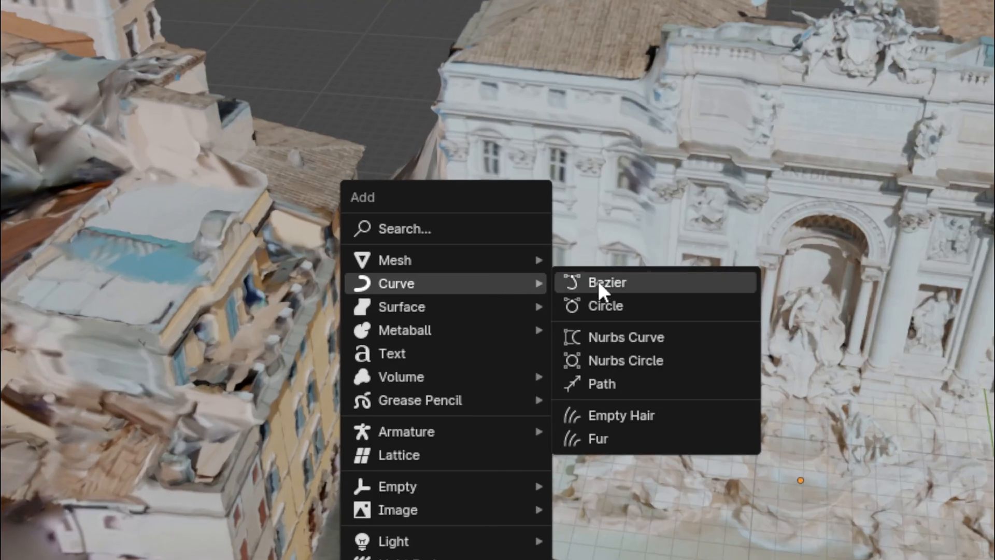
Step: Add a Bezier curve as a camera path and a camera to the Trevi Fountain scene
left_click(608, 282)
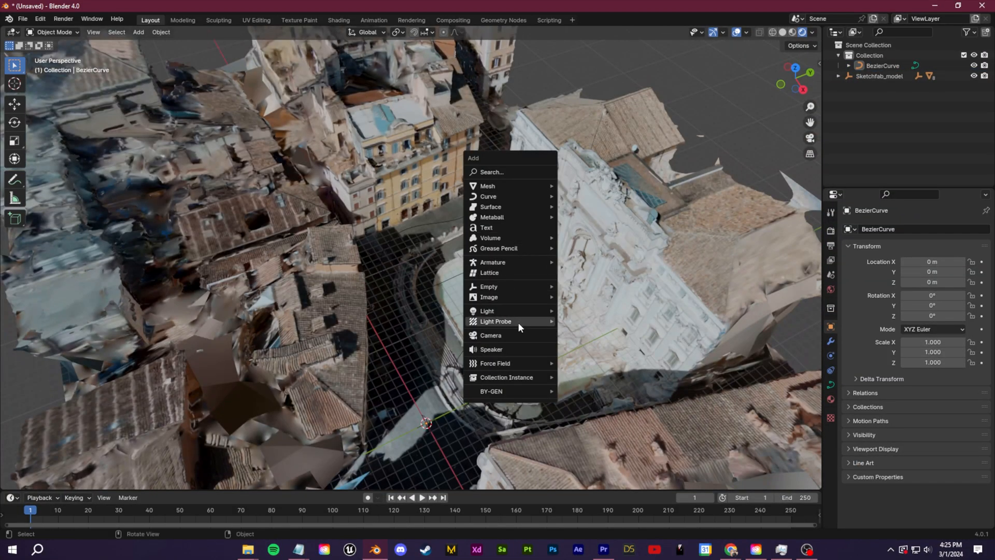
left_click(490, 335)
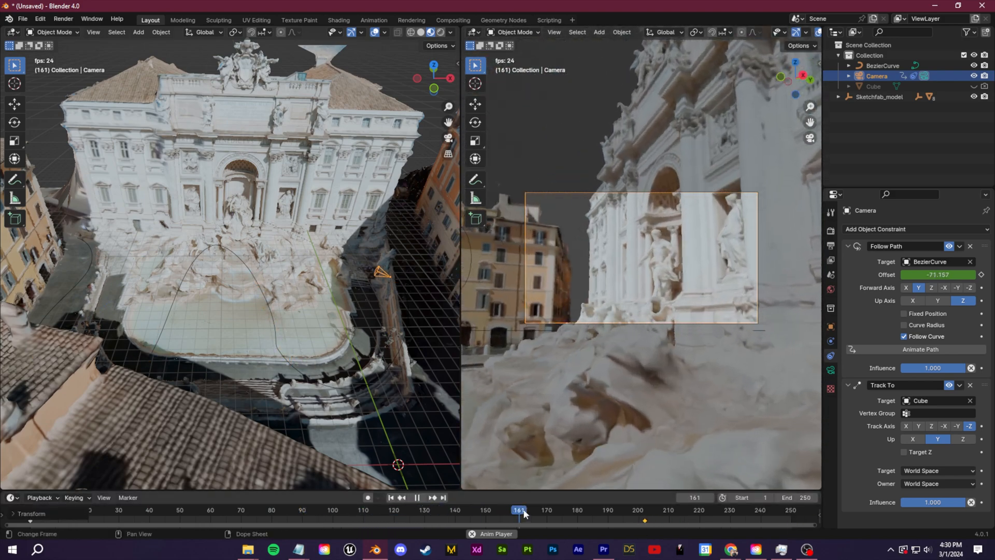
Step: Scrub the timeline to preview the camera's flight past the statue at frames 161 and 120
left_click(231, 510)
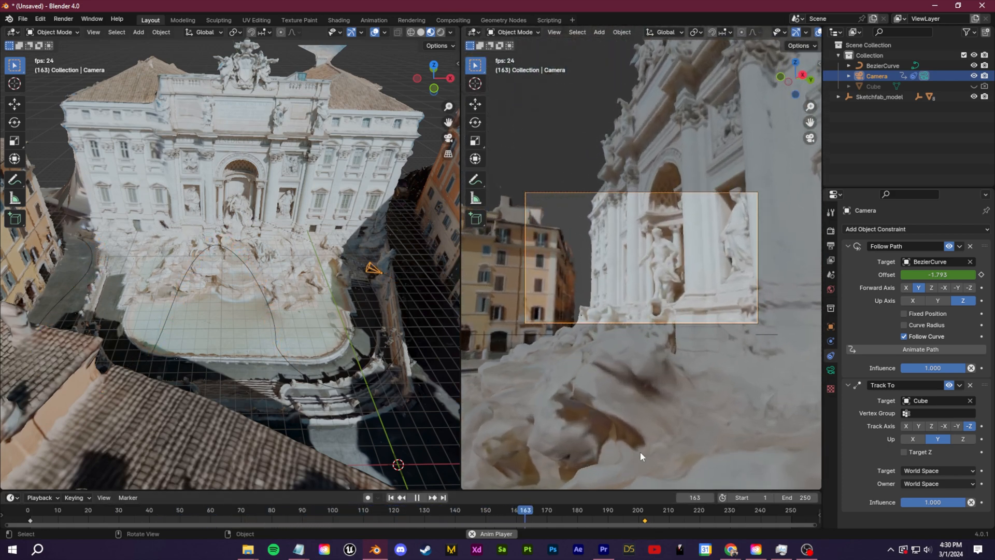
left_click(99, 511)
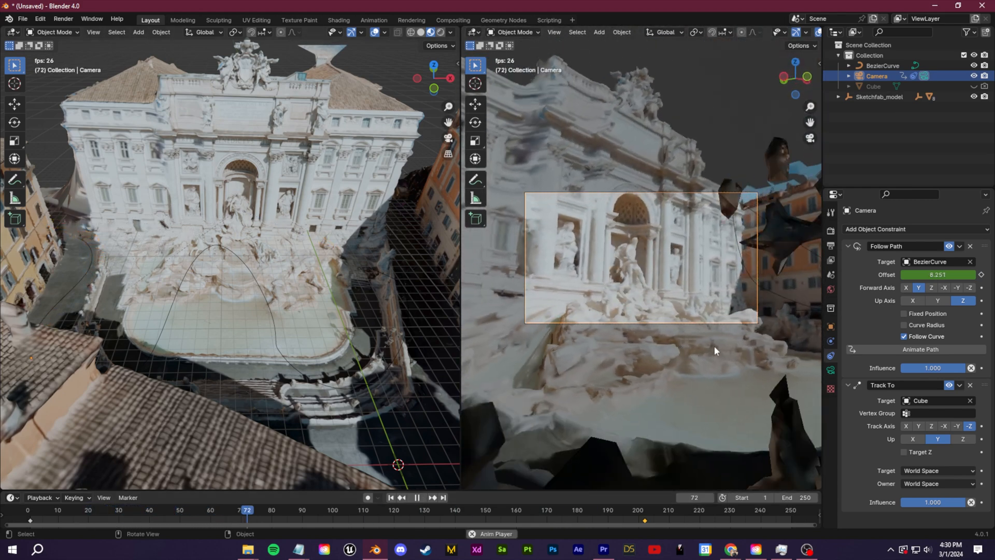
left_click(417, 498)
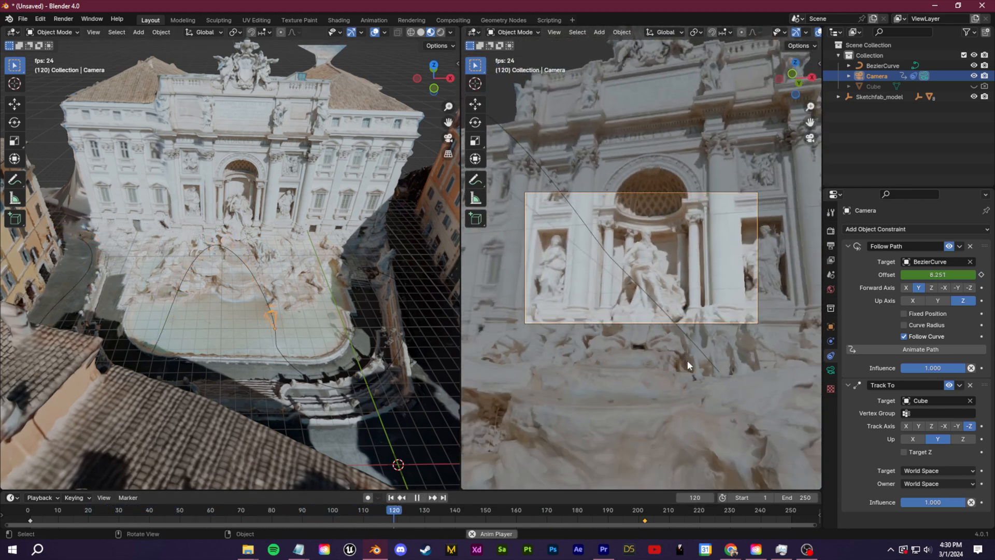
left_click(417, 510)
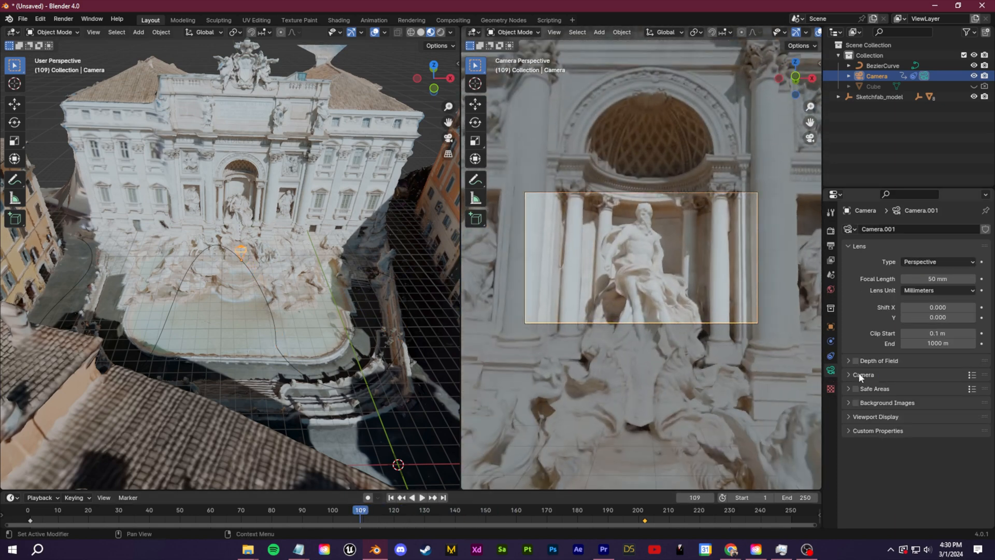
Step: Enable Depth of Field on the camera, focus it on the Cube and set F-Stop to 1.1
left_click(856, 361)
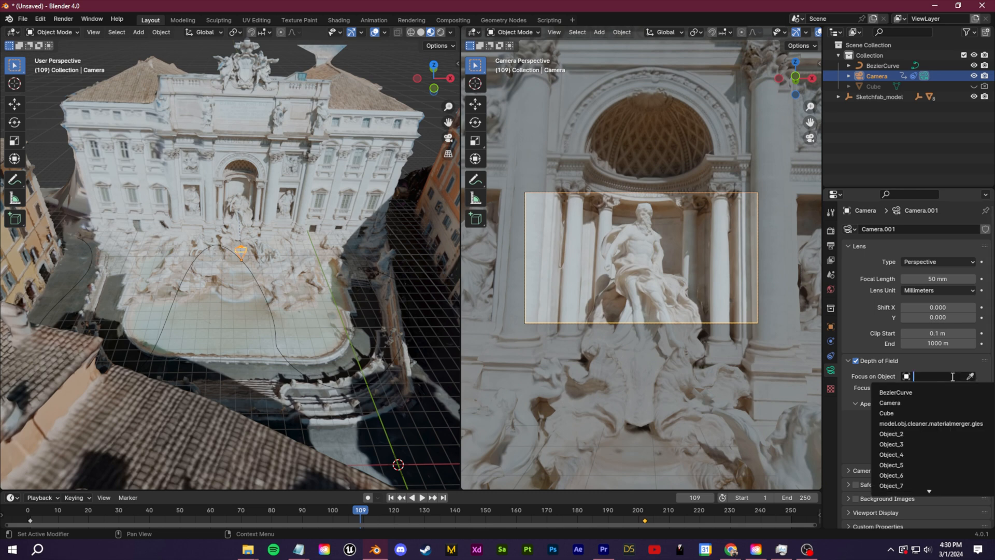
left_click(886, 414)
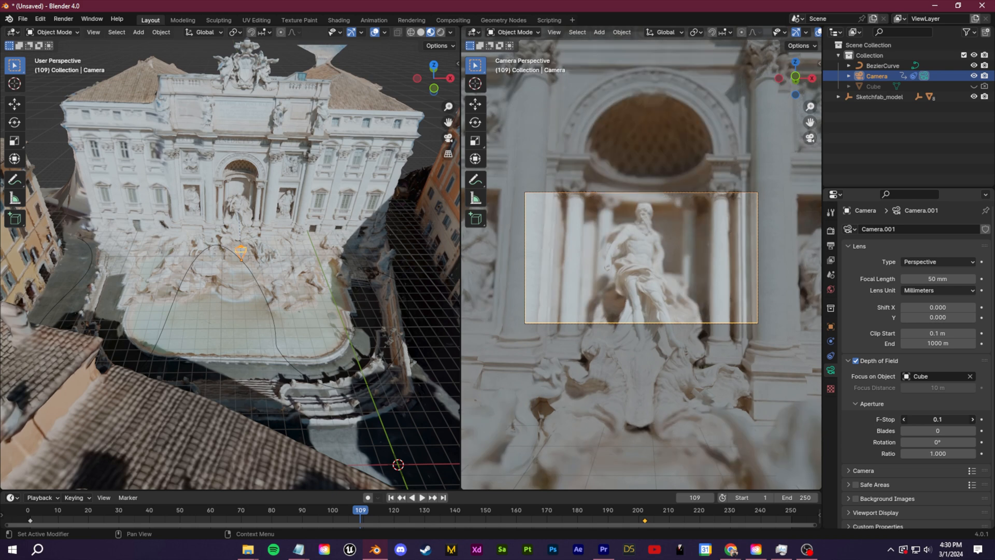
left_click(972, 419)
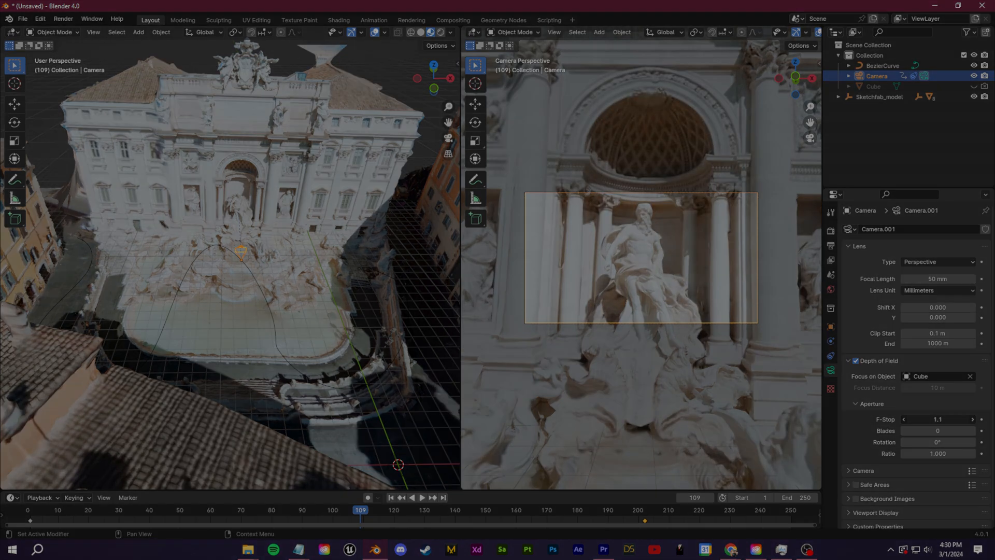